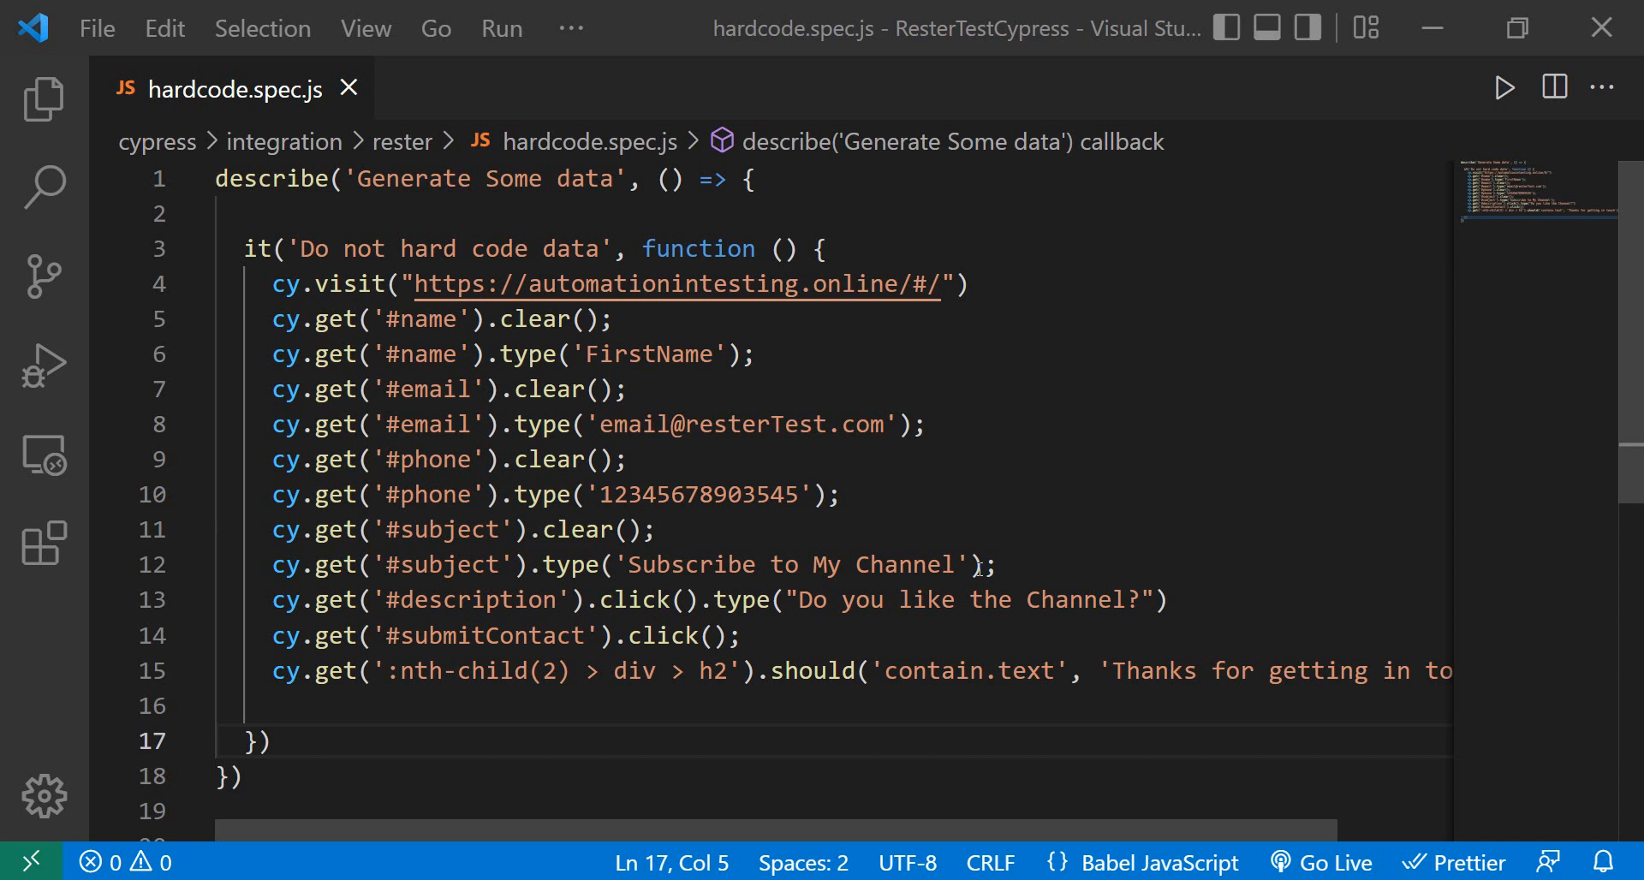
{"action": "mouse_move", "coordinate": [418, 462]}
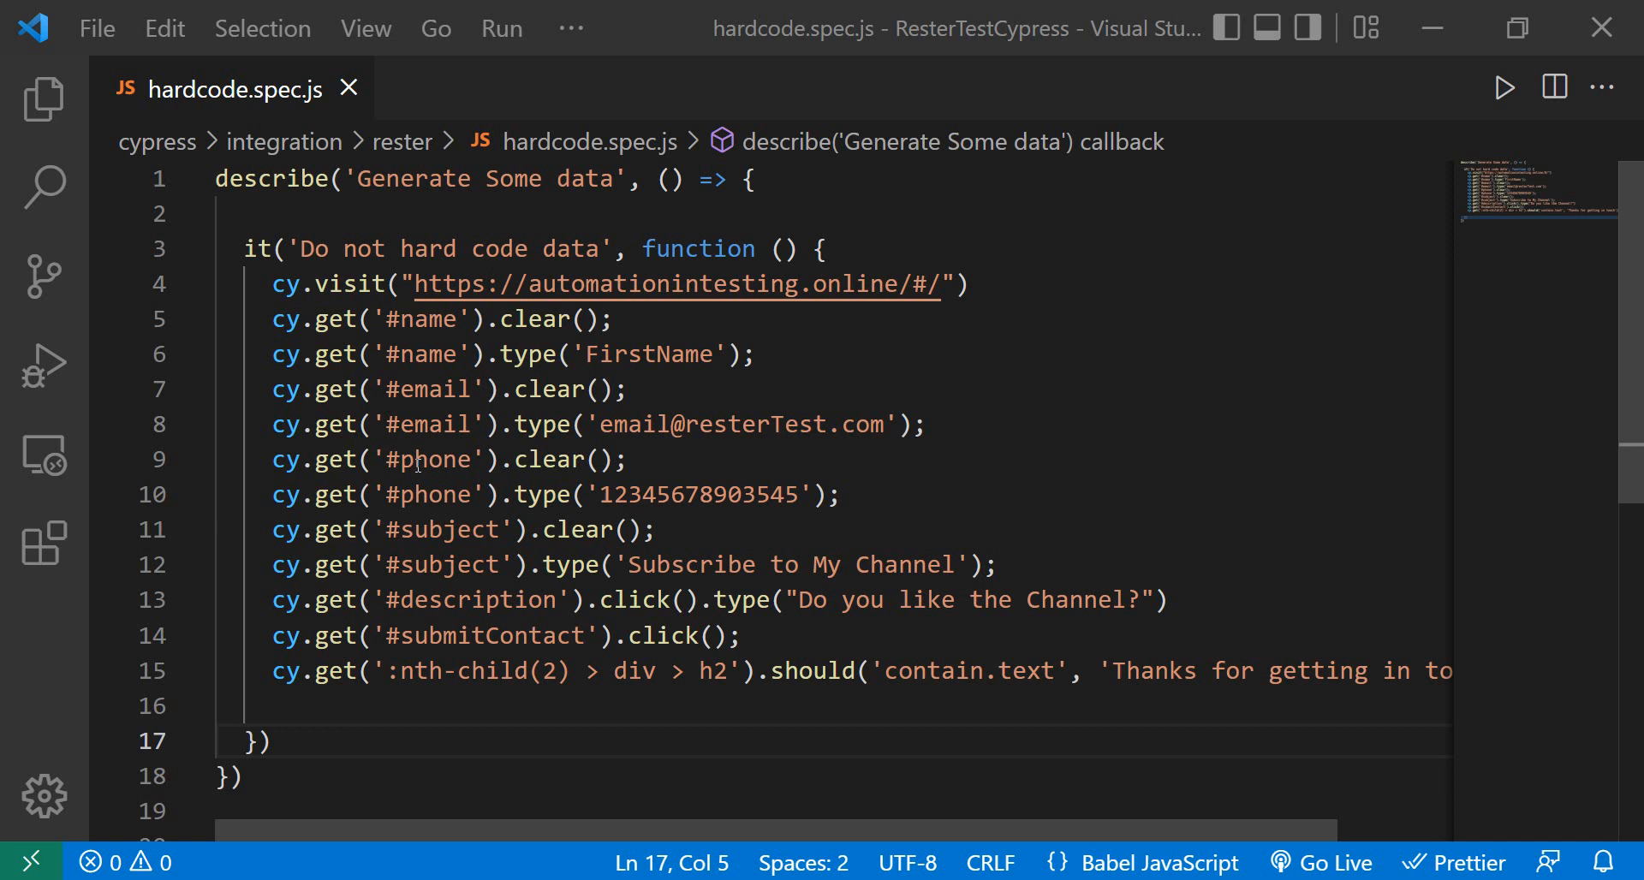
{"action": "mouse_move", "coordinate": [512, 355]}
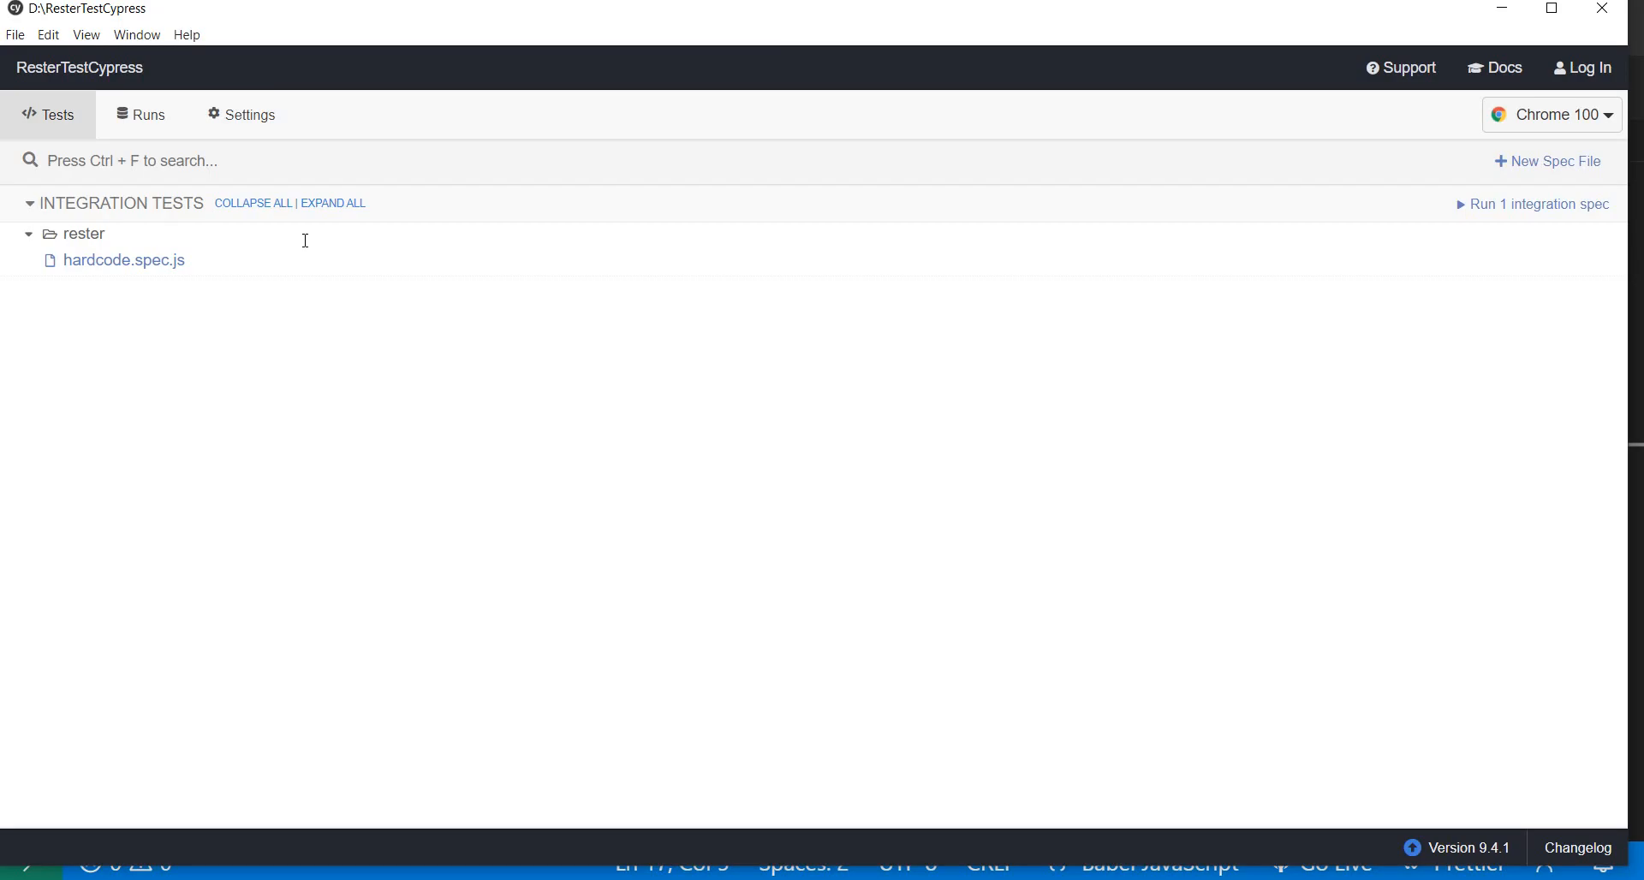
- Run the hardcode.spec.js spec from the rester folder in the Cypress runner
{"action": "left_click", "coordinate": [123, 261]}
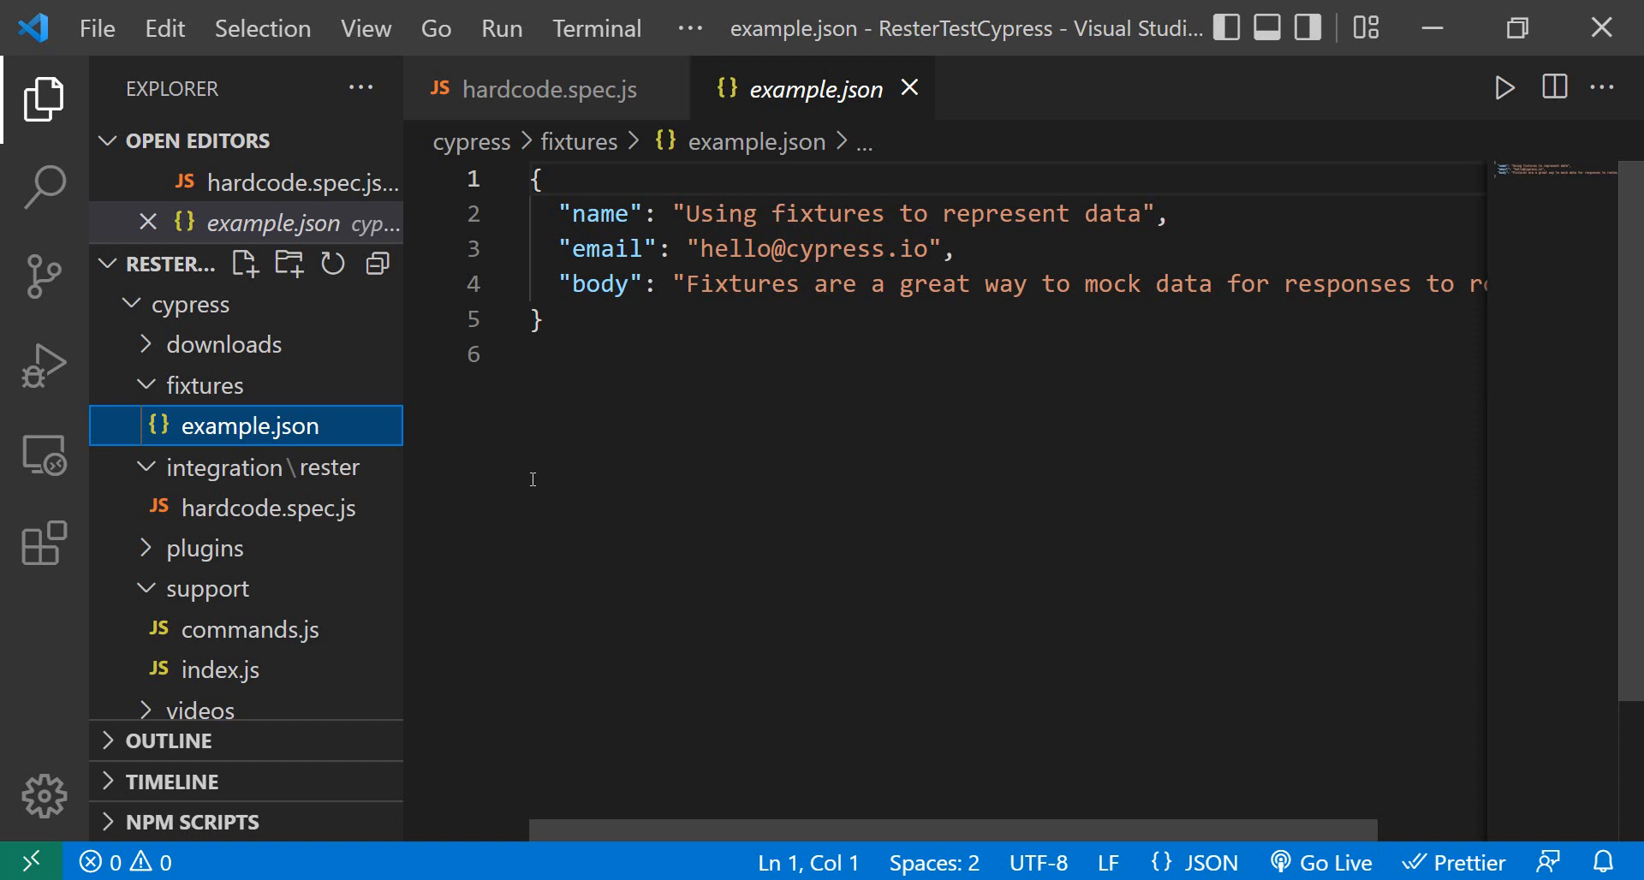
{"action": "mouse_move", "coordinate": [863, 138]}
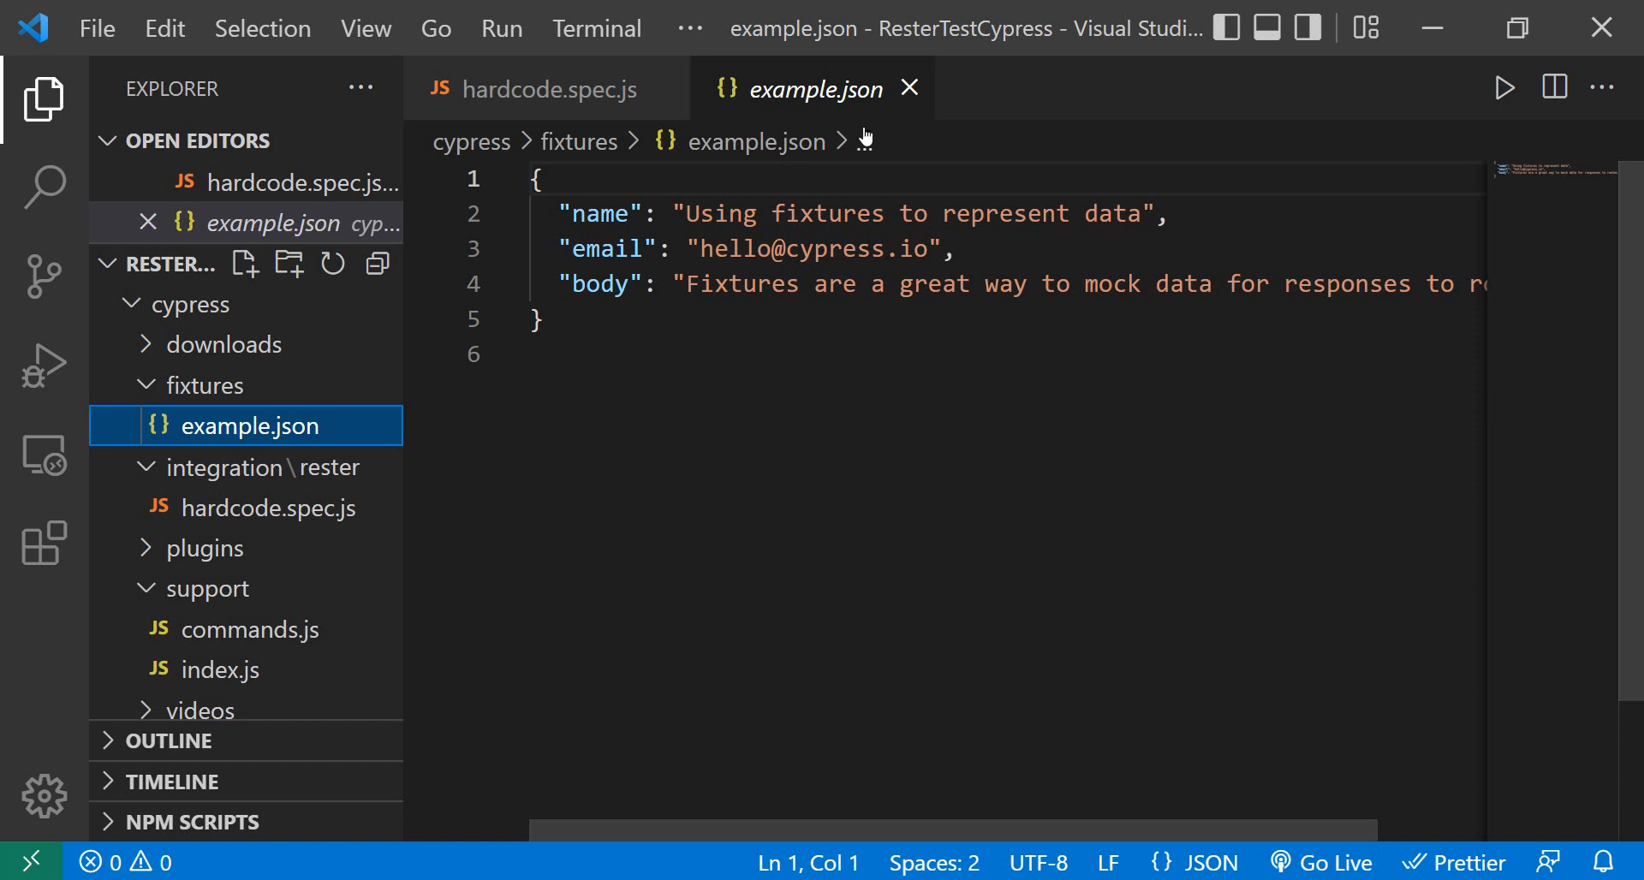
- Open the example.json fixture under cypress > fixtures
{"action": "left_click", "coordinate": [548, 89]}
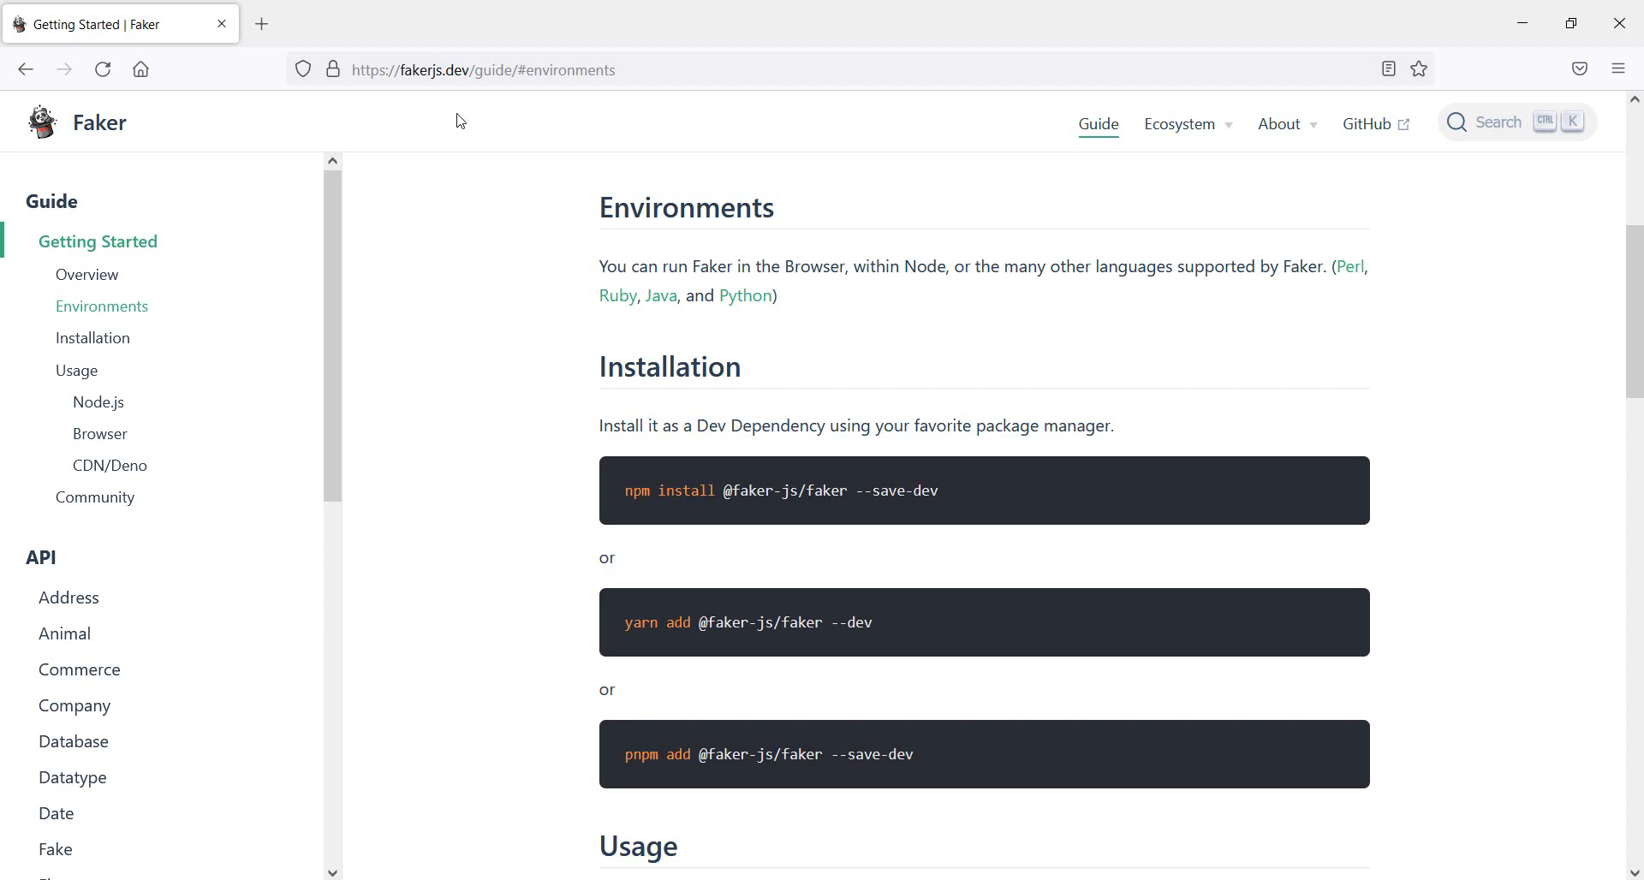
{"action": "mouse_move", "coordinate": [461, 79]}
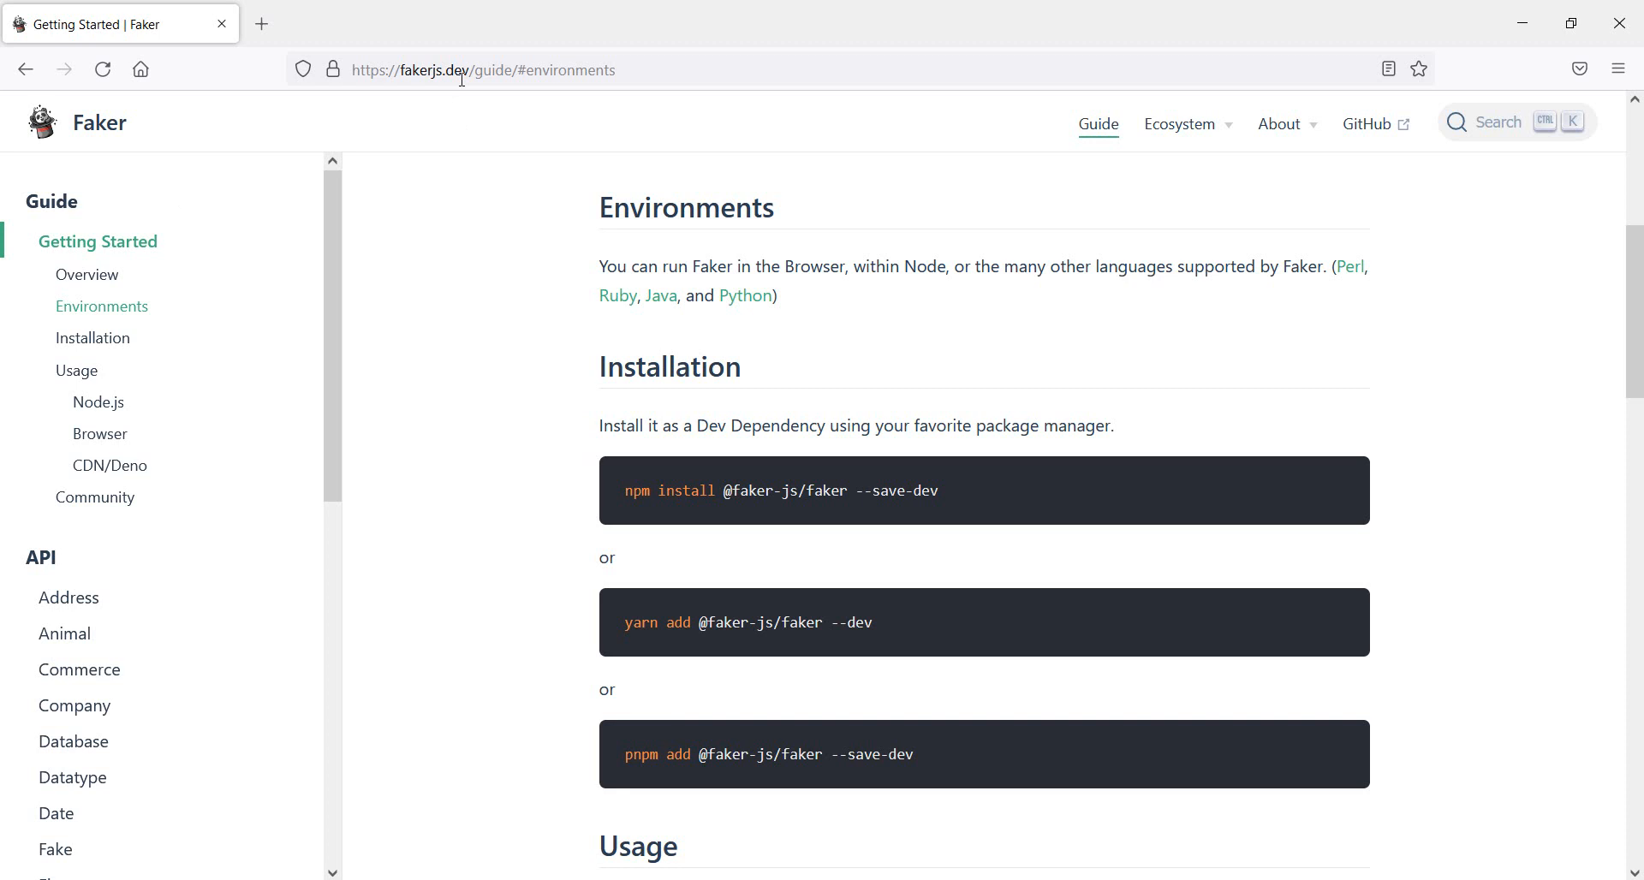
{"action": "mouse_move", "coordinate": [255, 29]}
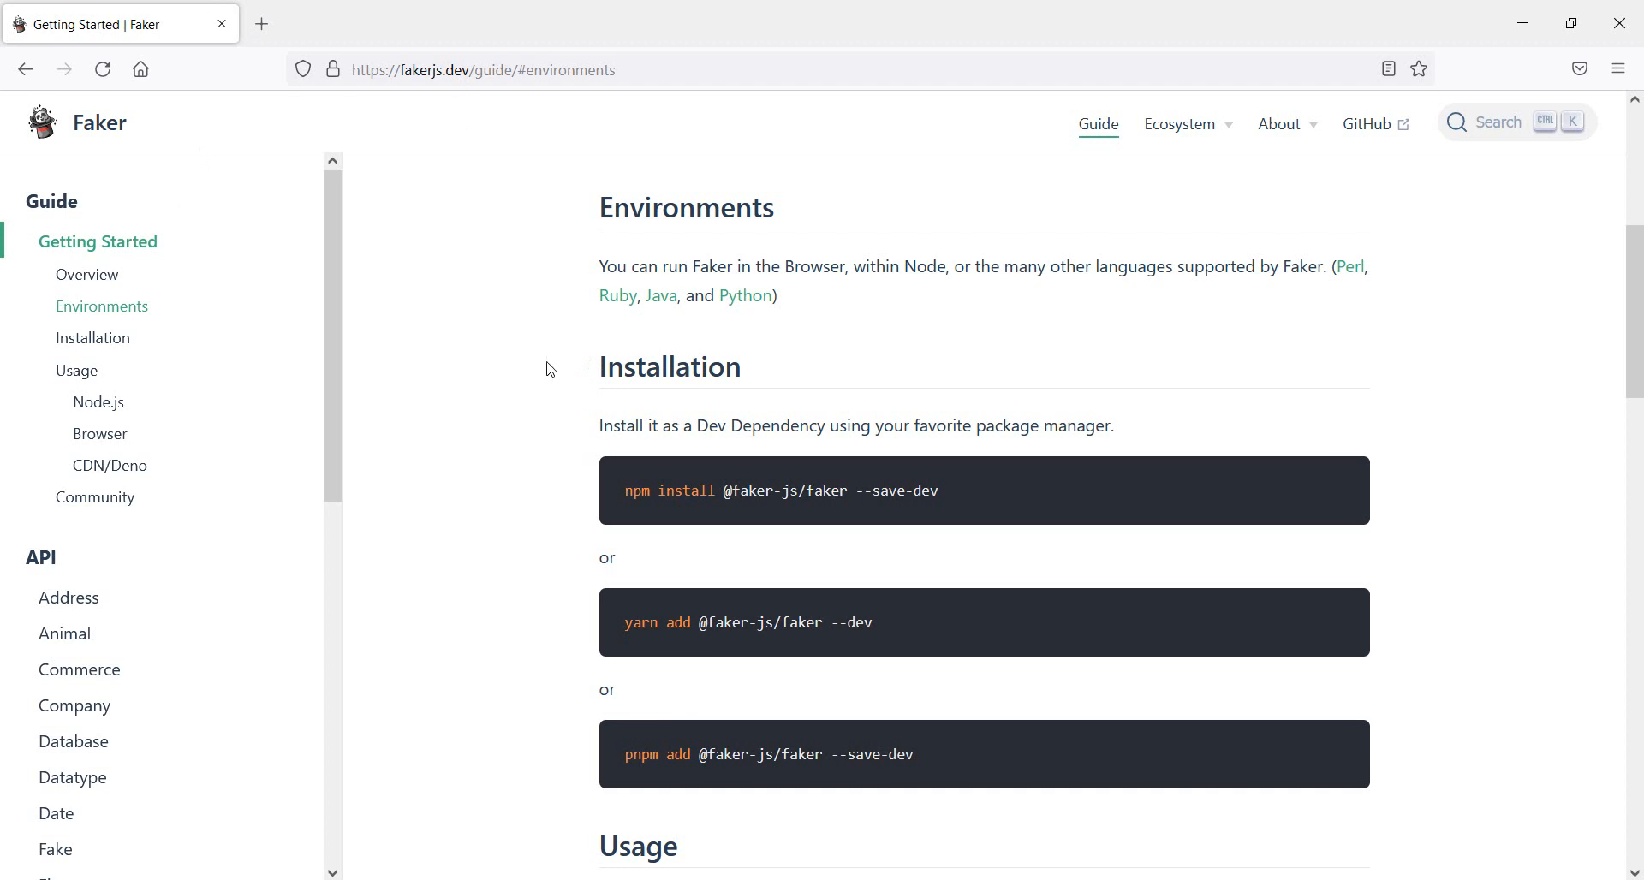
{"action": "triple_click", "coordinate": [781, 490]}
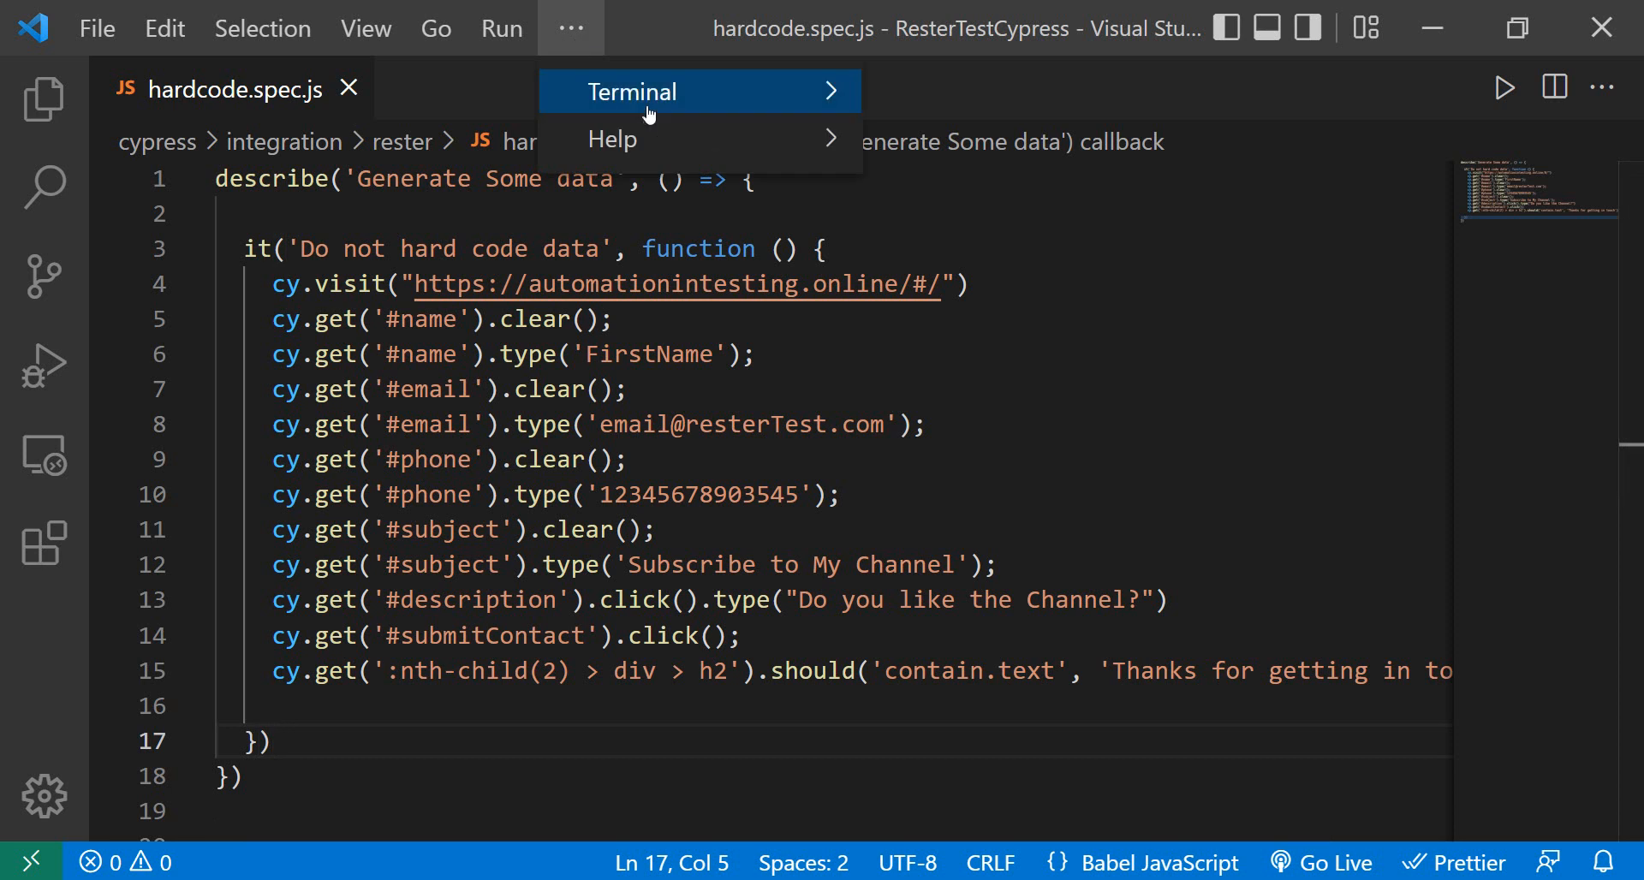
{"action": "left_click", "coordinate": [632, 91]}
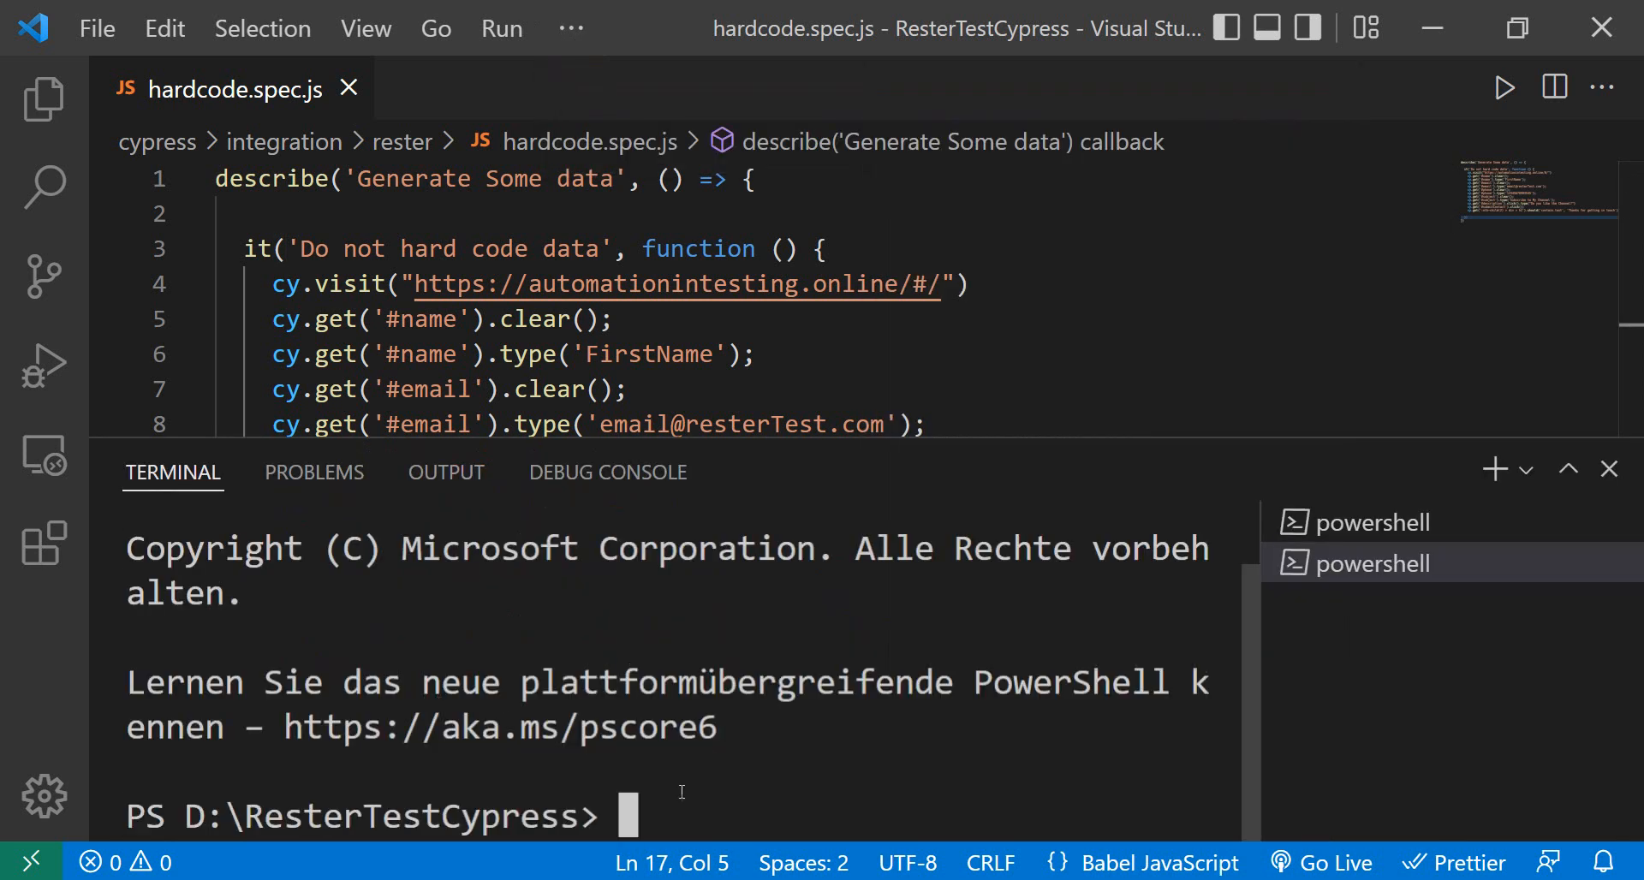
{"action": "type", "text": "npm install @faker-js/faker --save-dev"}
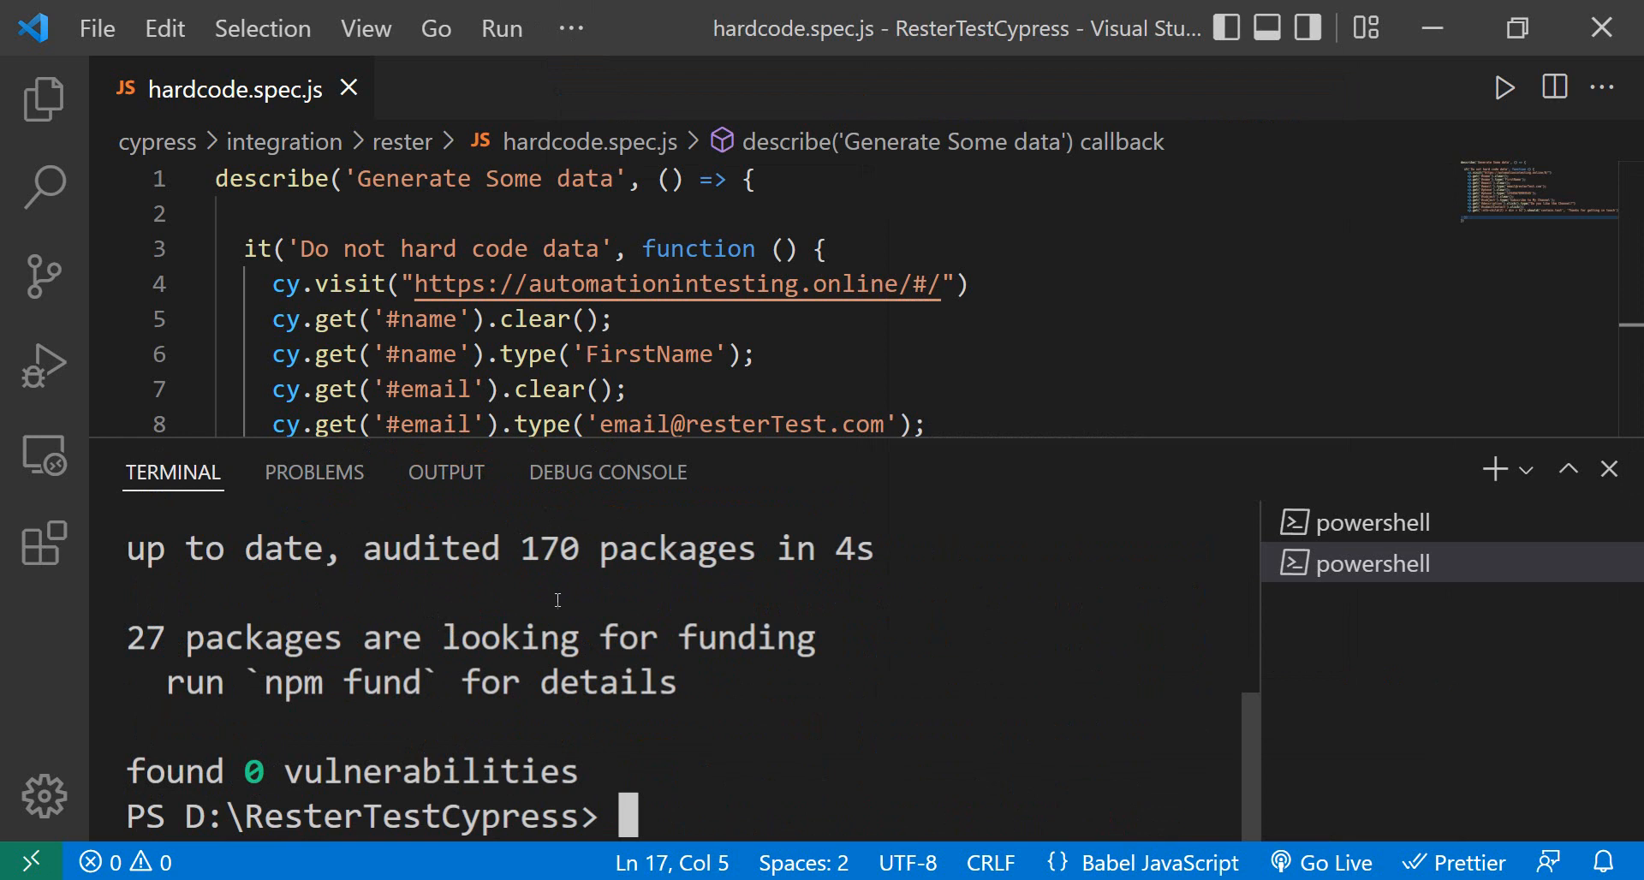
{"action": "mouse_move", "coordinate": [1607, 469]}
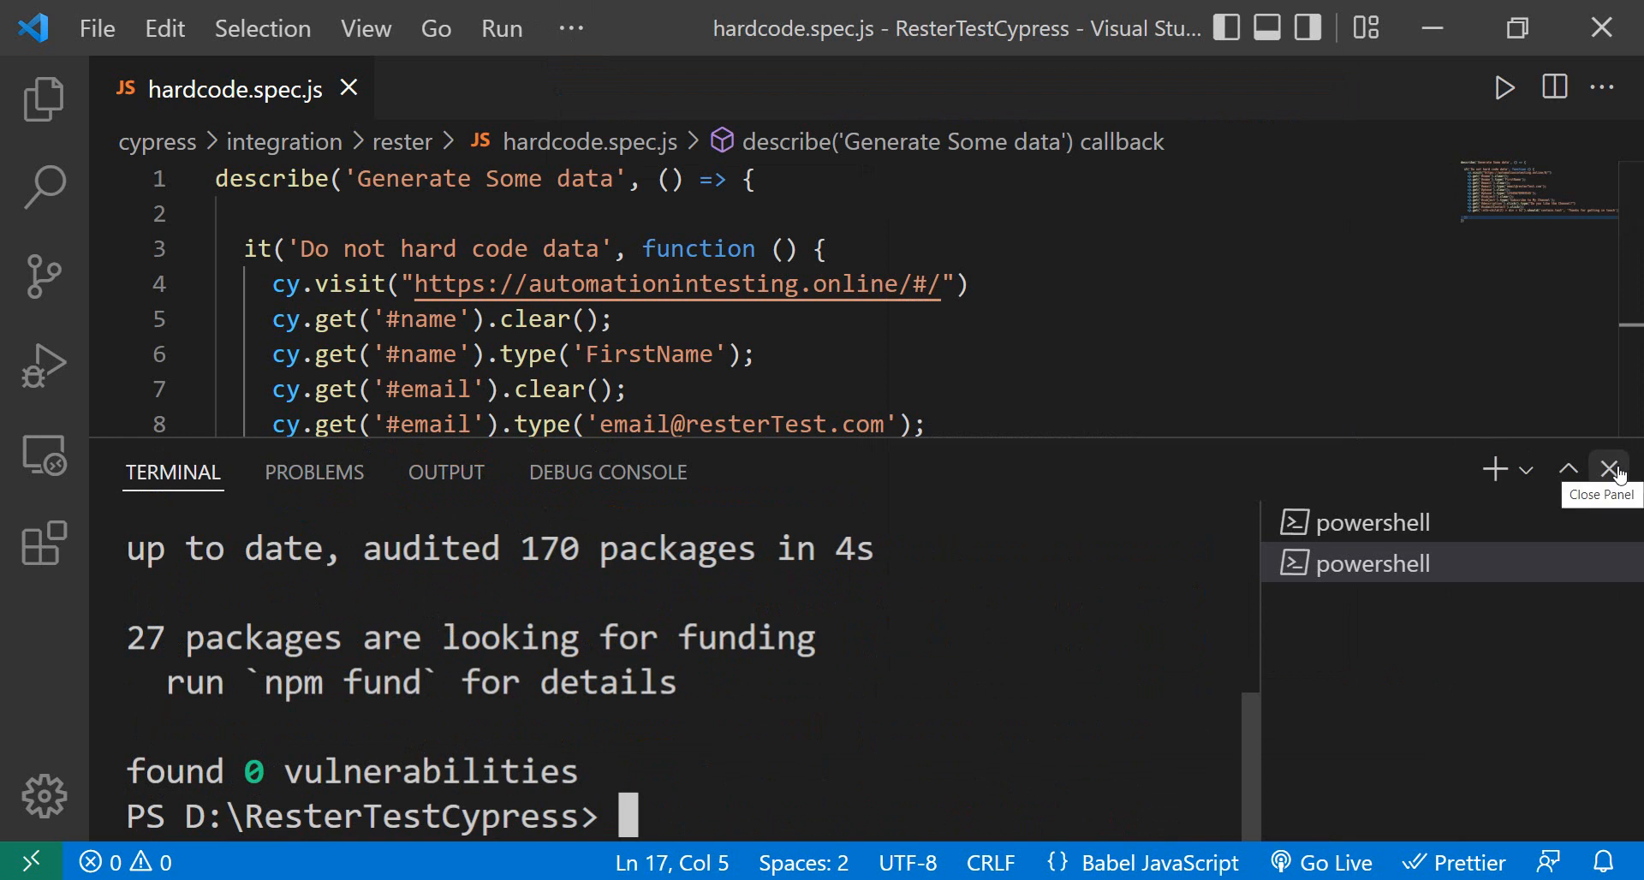
{"action": "left_click", "coordinate": [1612, 469]}
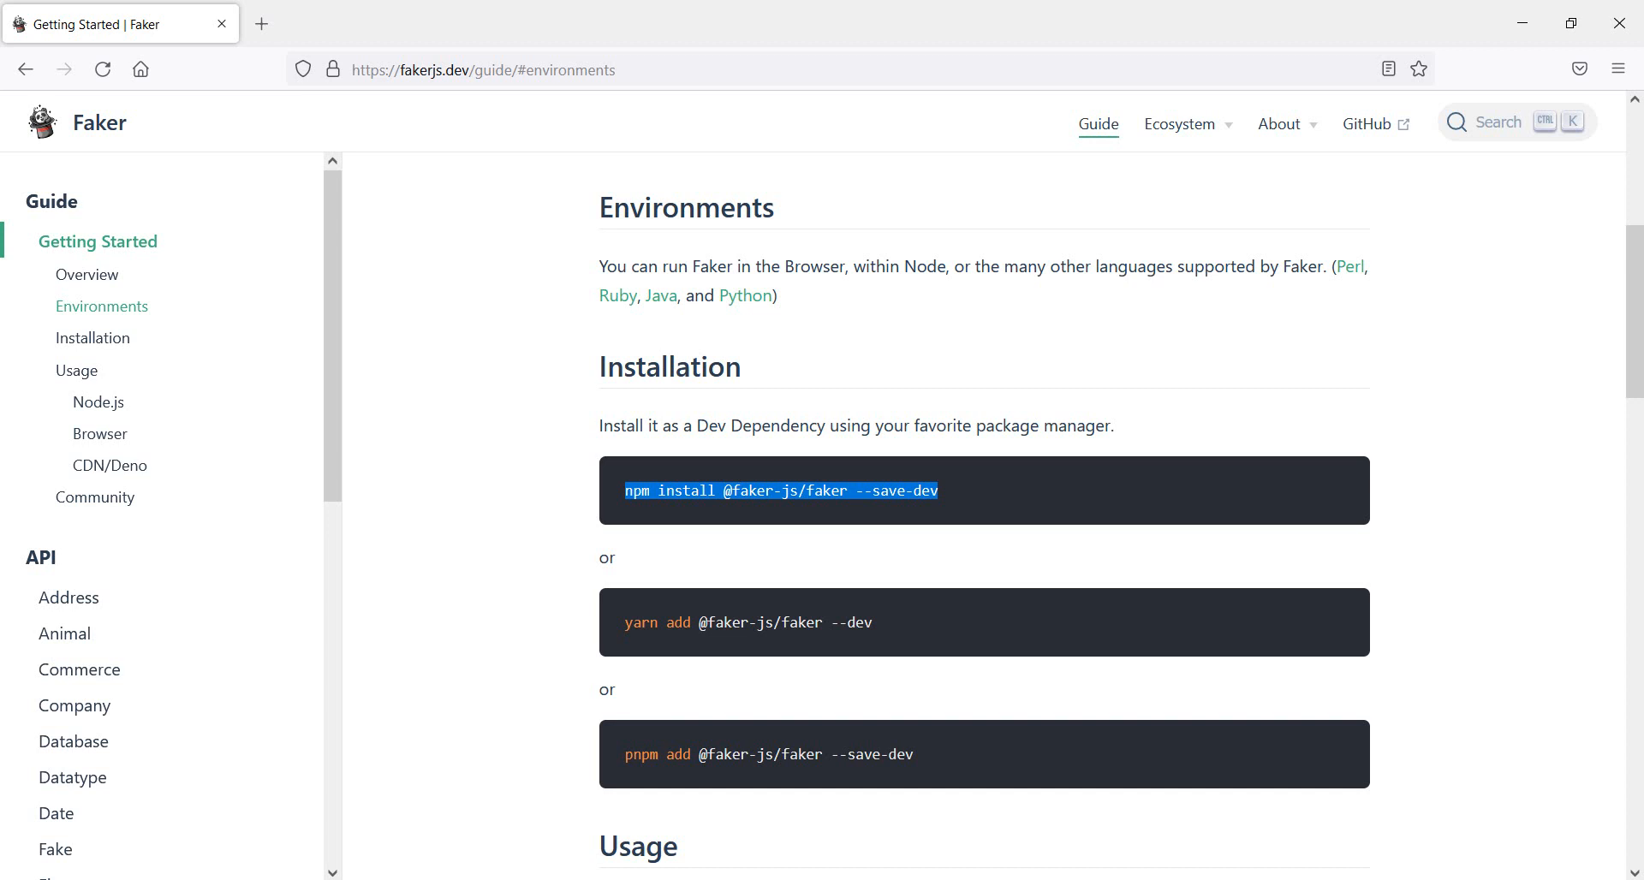
- Scroll to the Usage > Node.js example with the faker import line
{"action": "scroll", "scroll_direction": "down", "scroll_amount": 3}
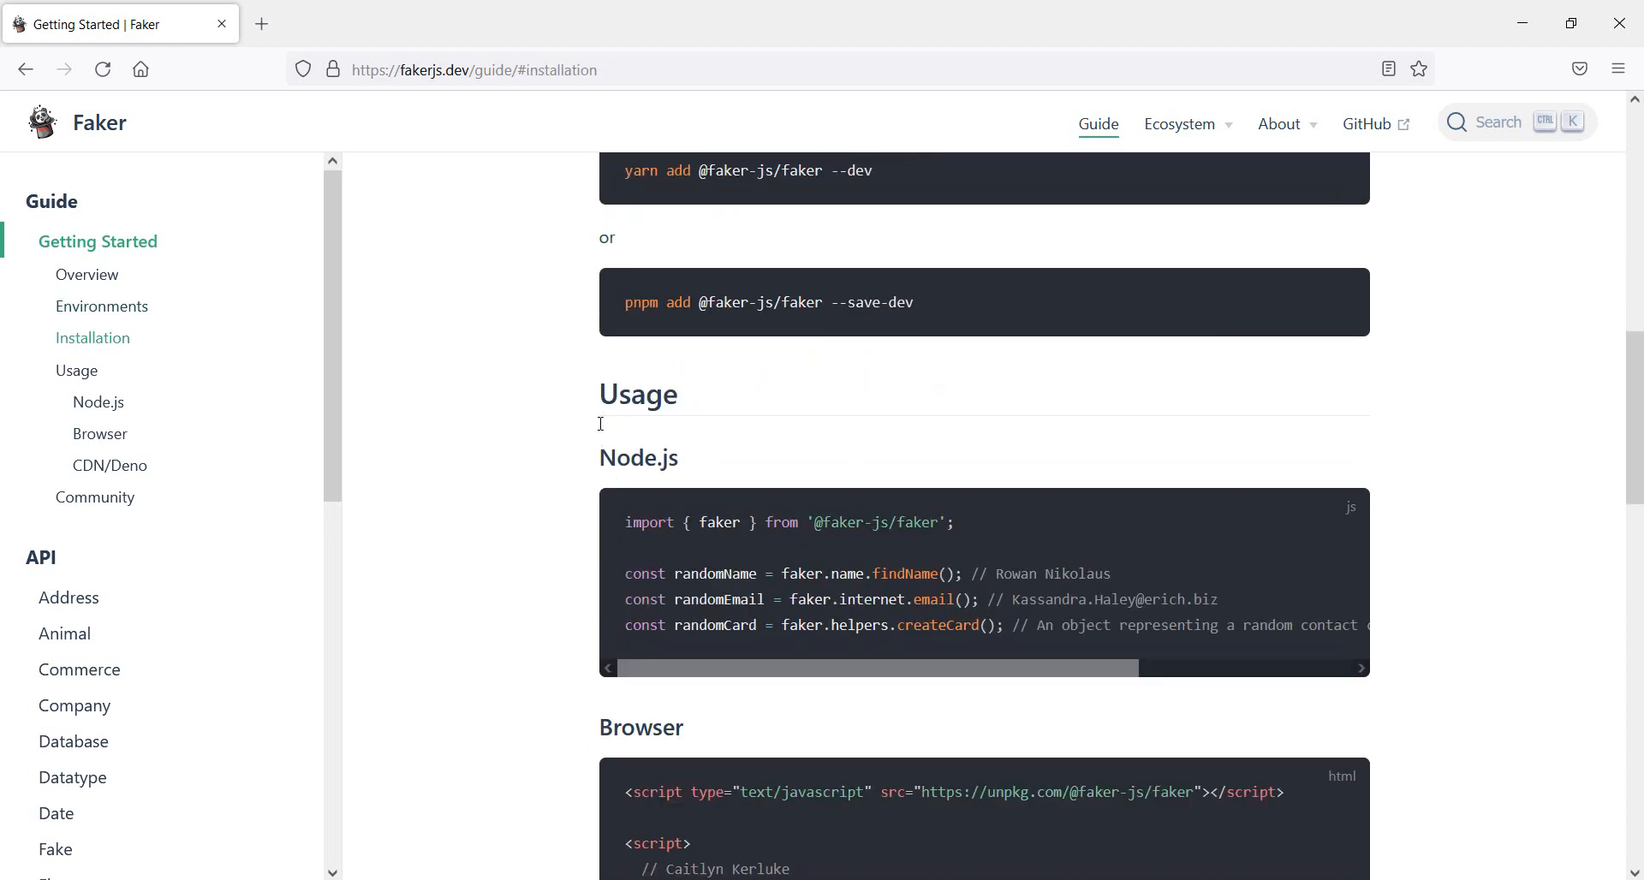
{"action": "mouse_move", "coordinate": [967, 522]}
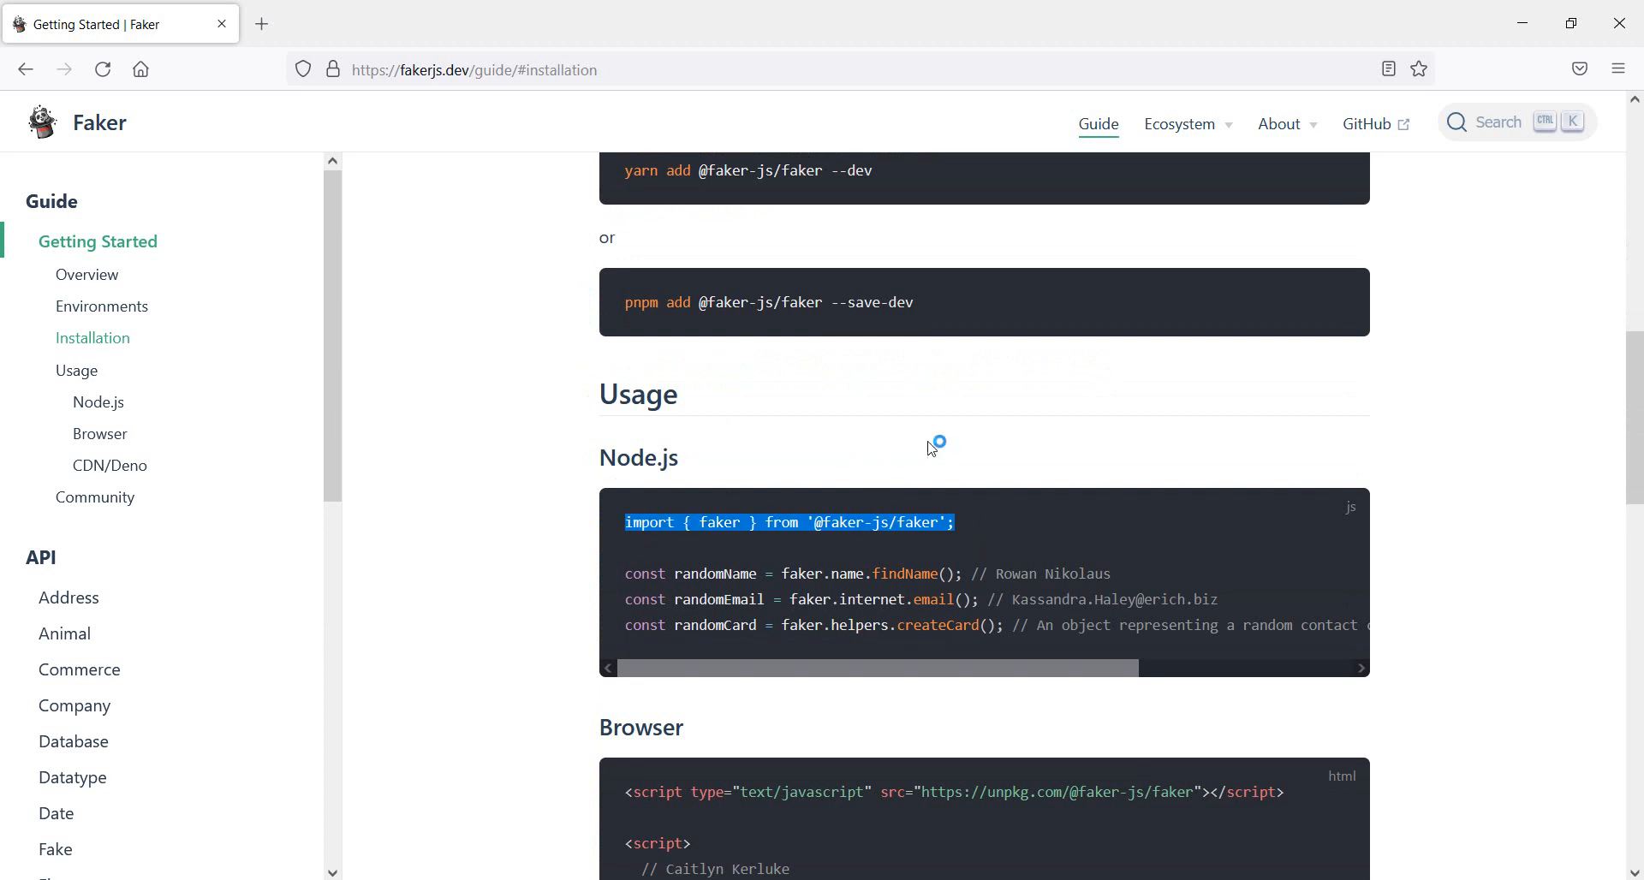
{"action": "mouse_move", "coordinate": [680, 808]}
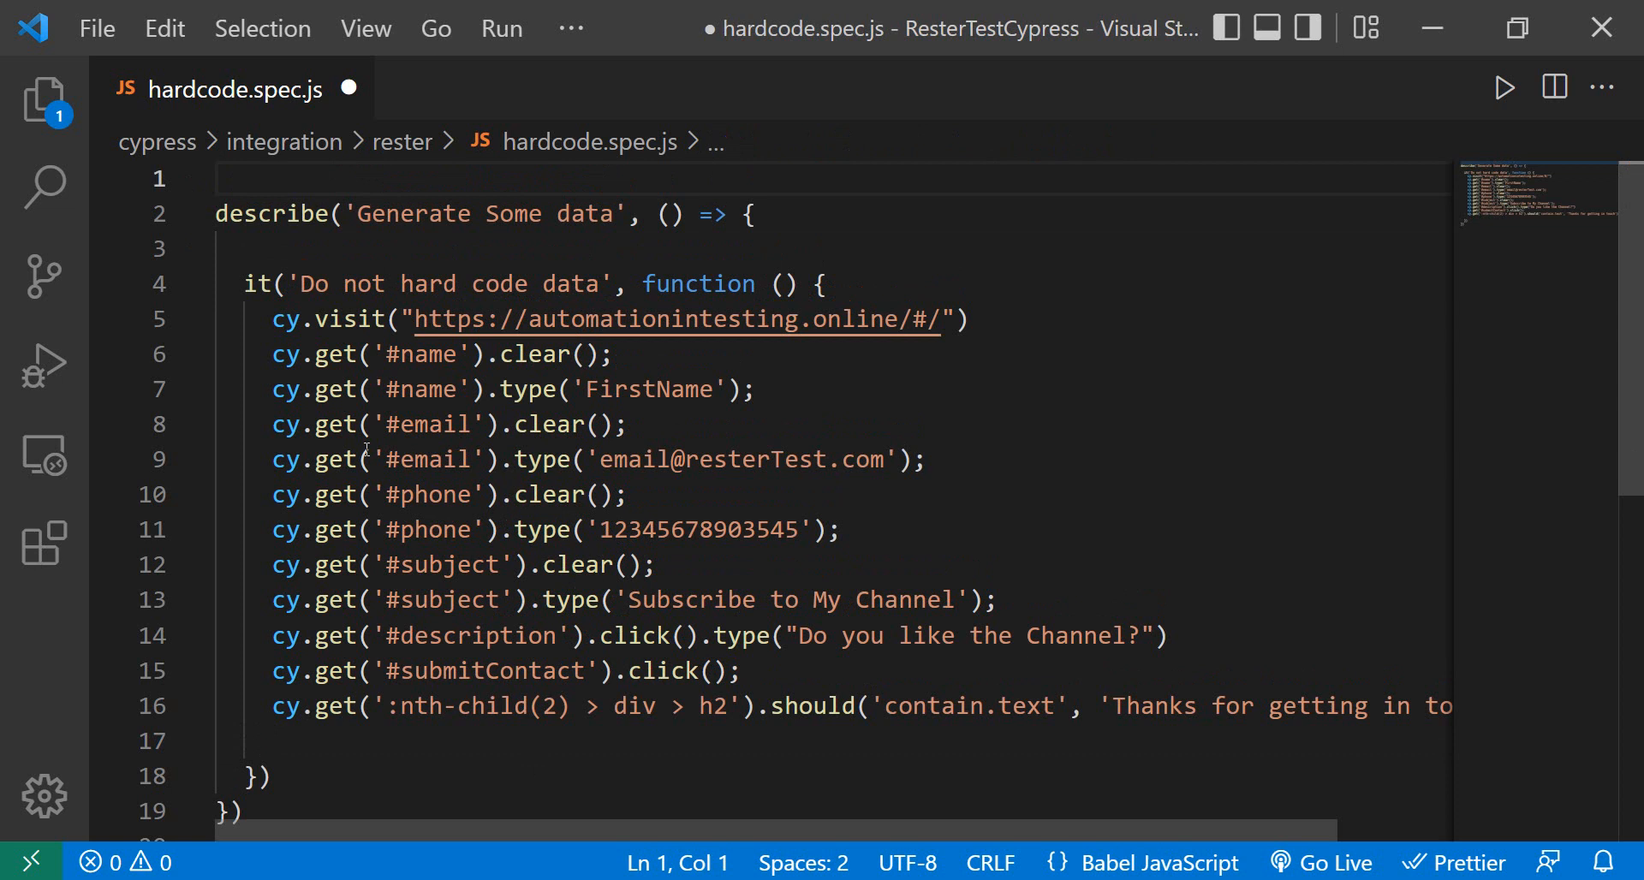
{"action": "type", "text": "import { faker } from '@faker-js/faker';"}
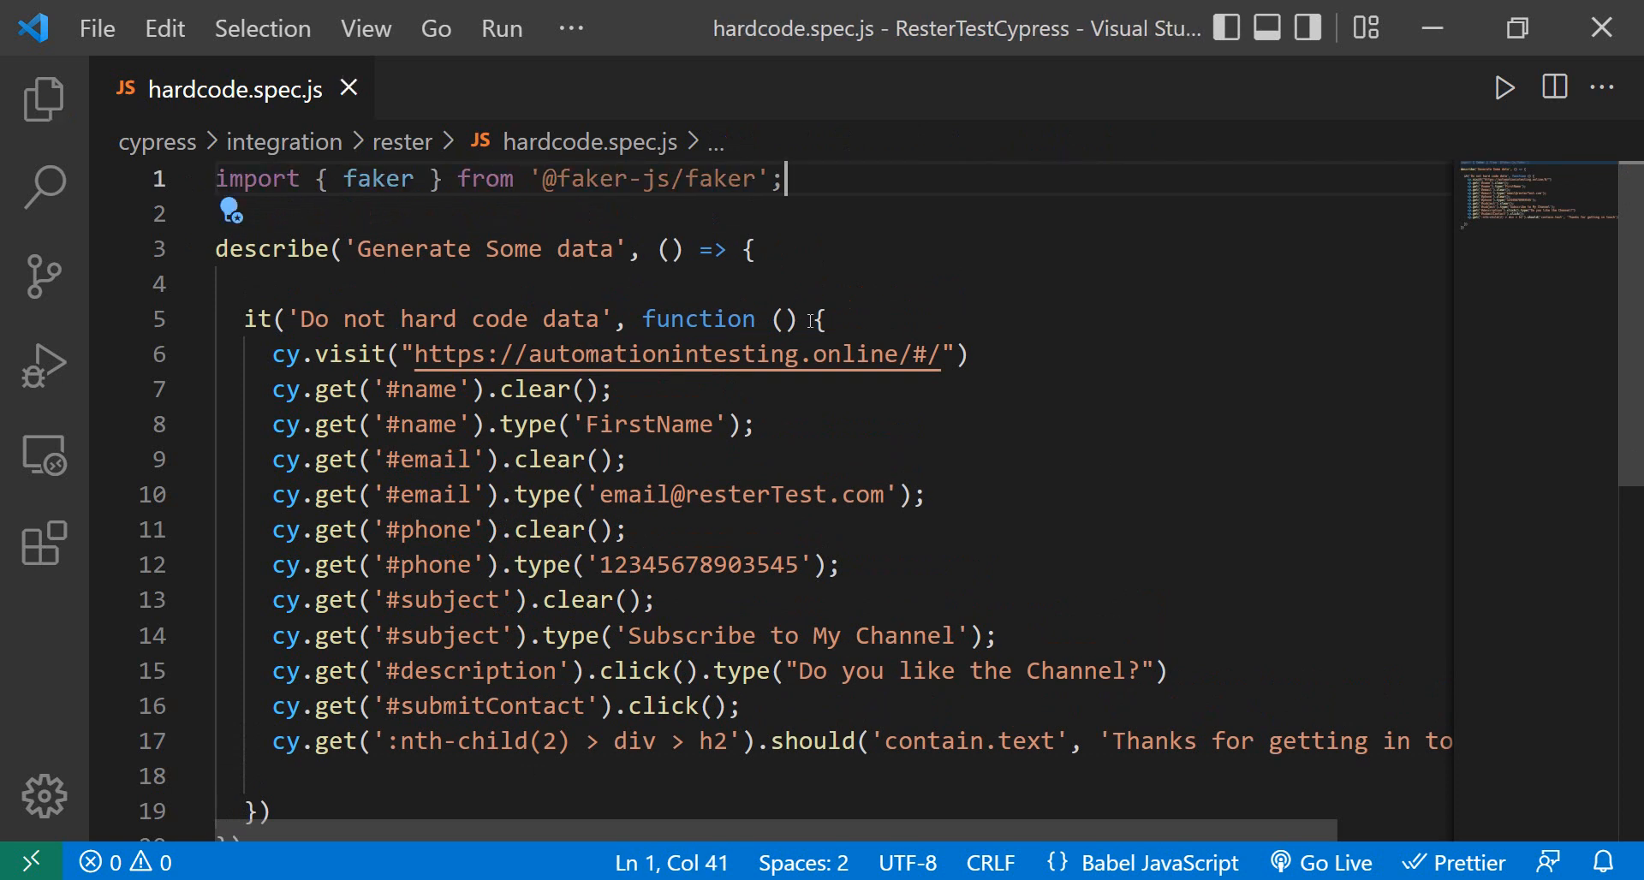
{"action": "mouse_move", "coordinate": [1105, 469]}
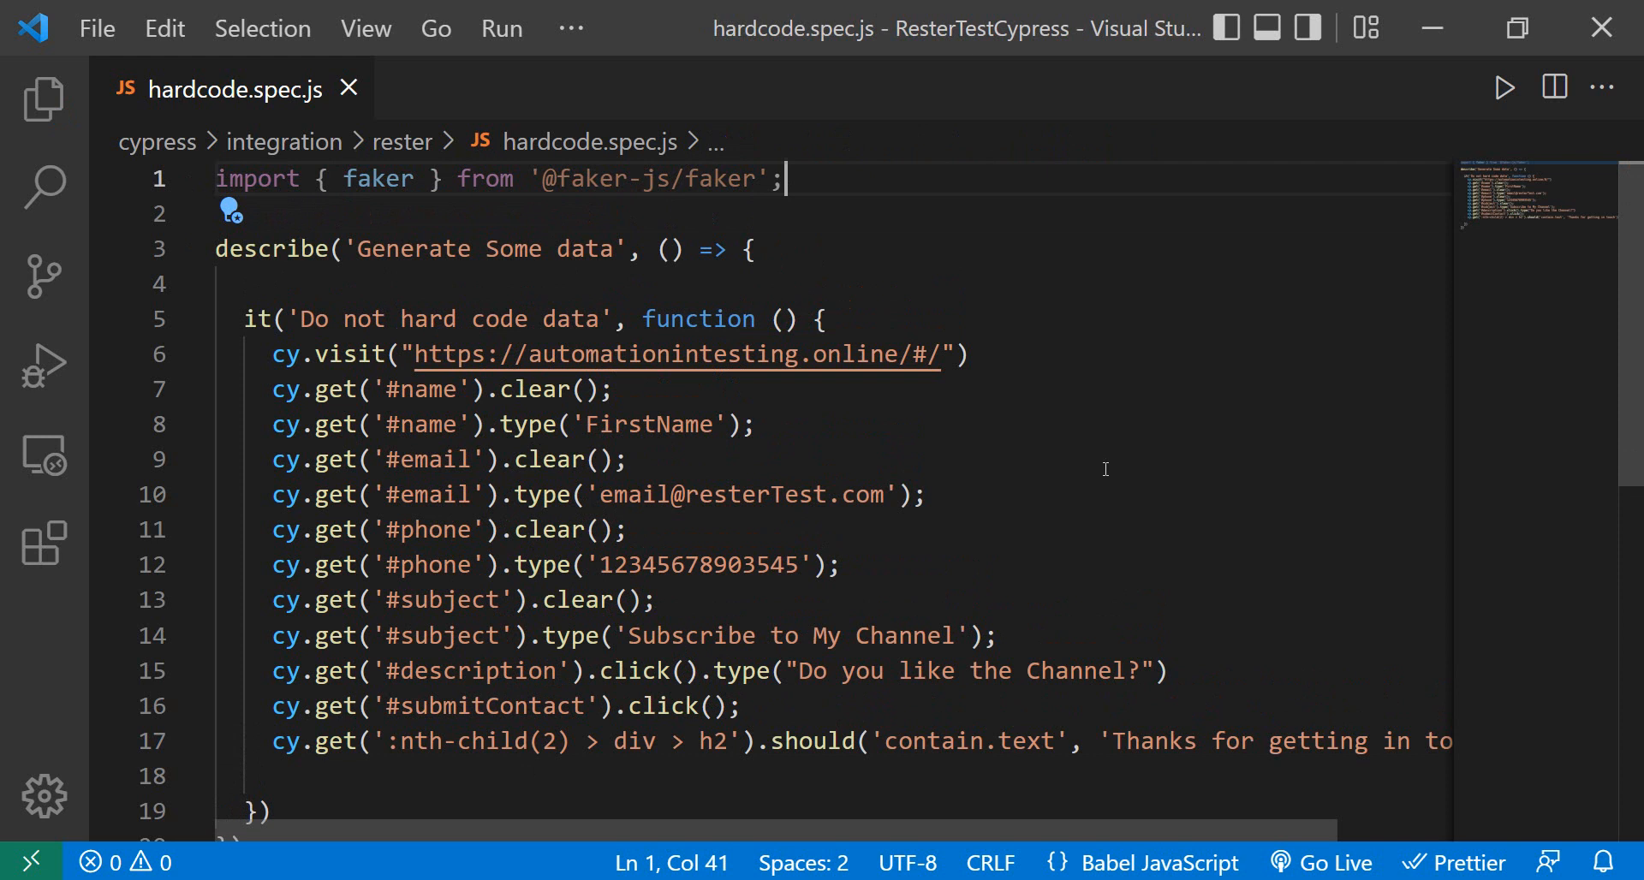
{"action": "mouse_move", "coordinate": [878, 404]}
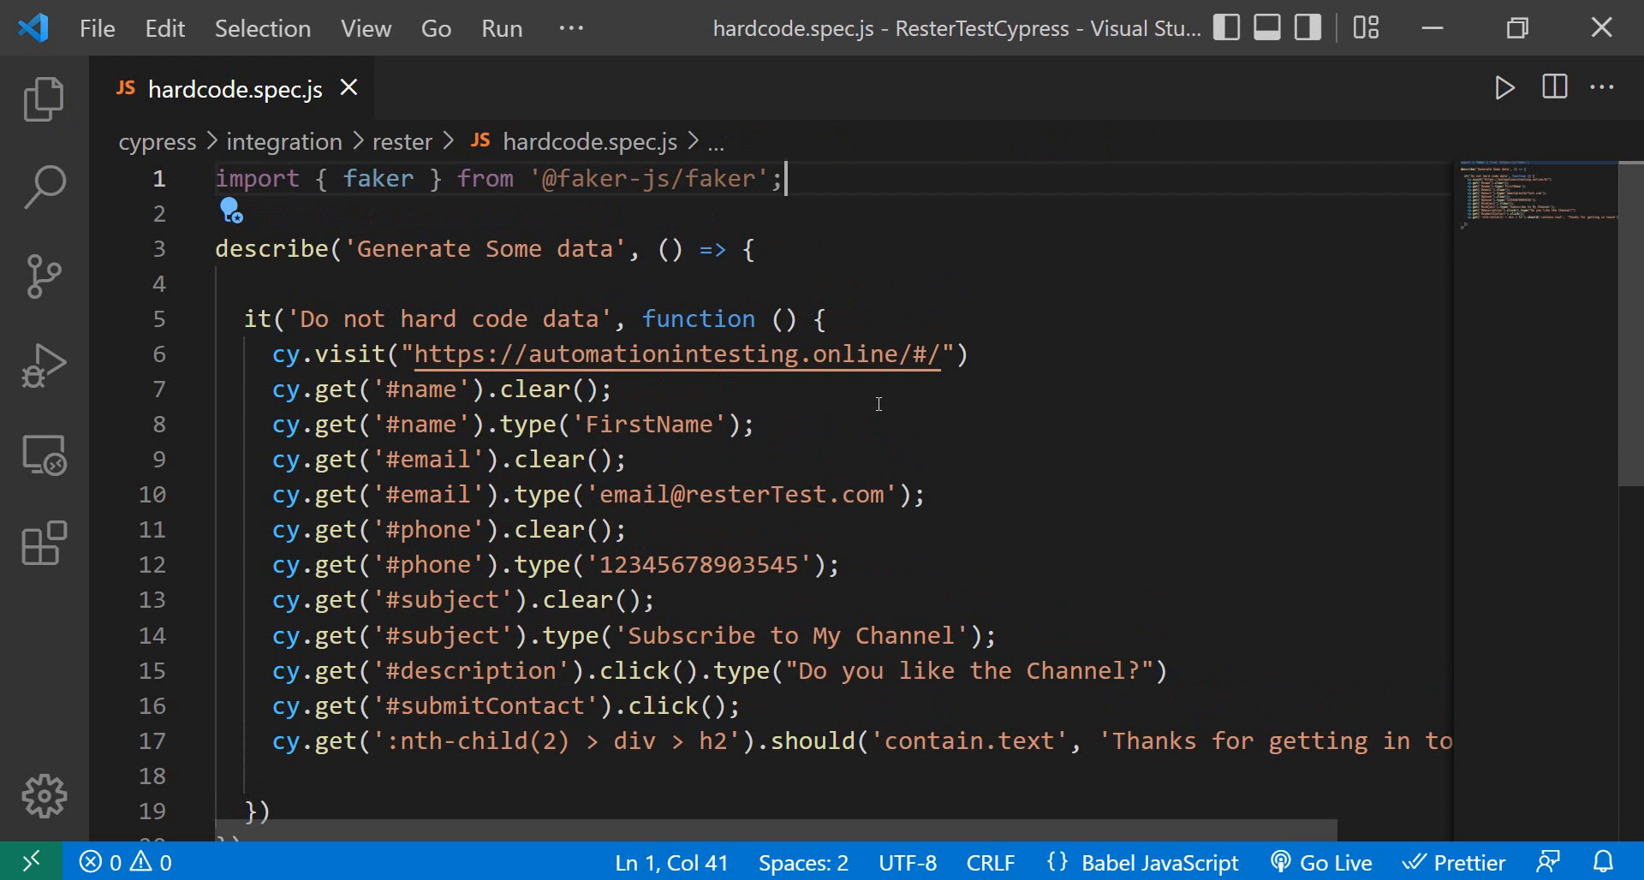
{"action": "mouse_move", "coordinate": [450, 653]}
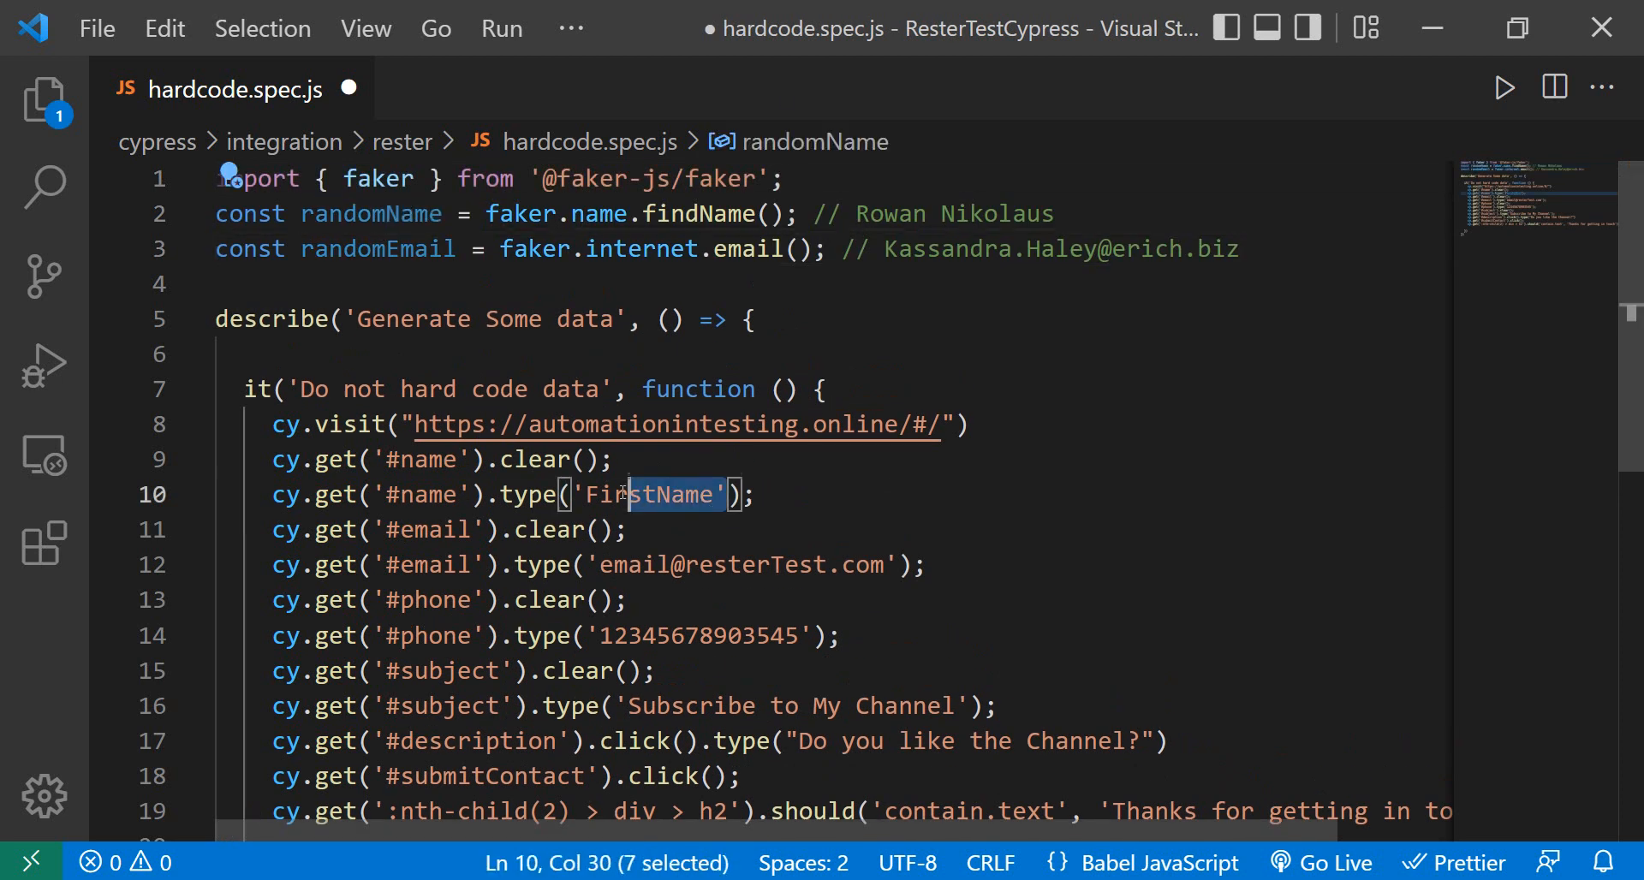
{"action": "type", "text": "randomName"}
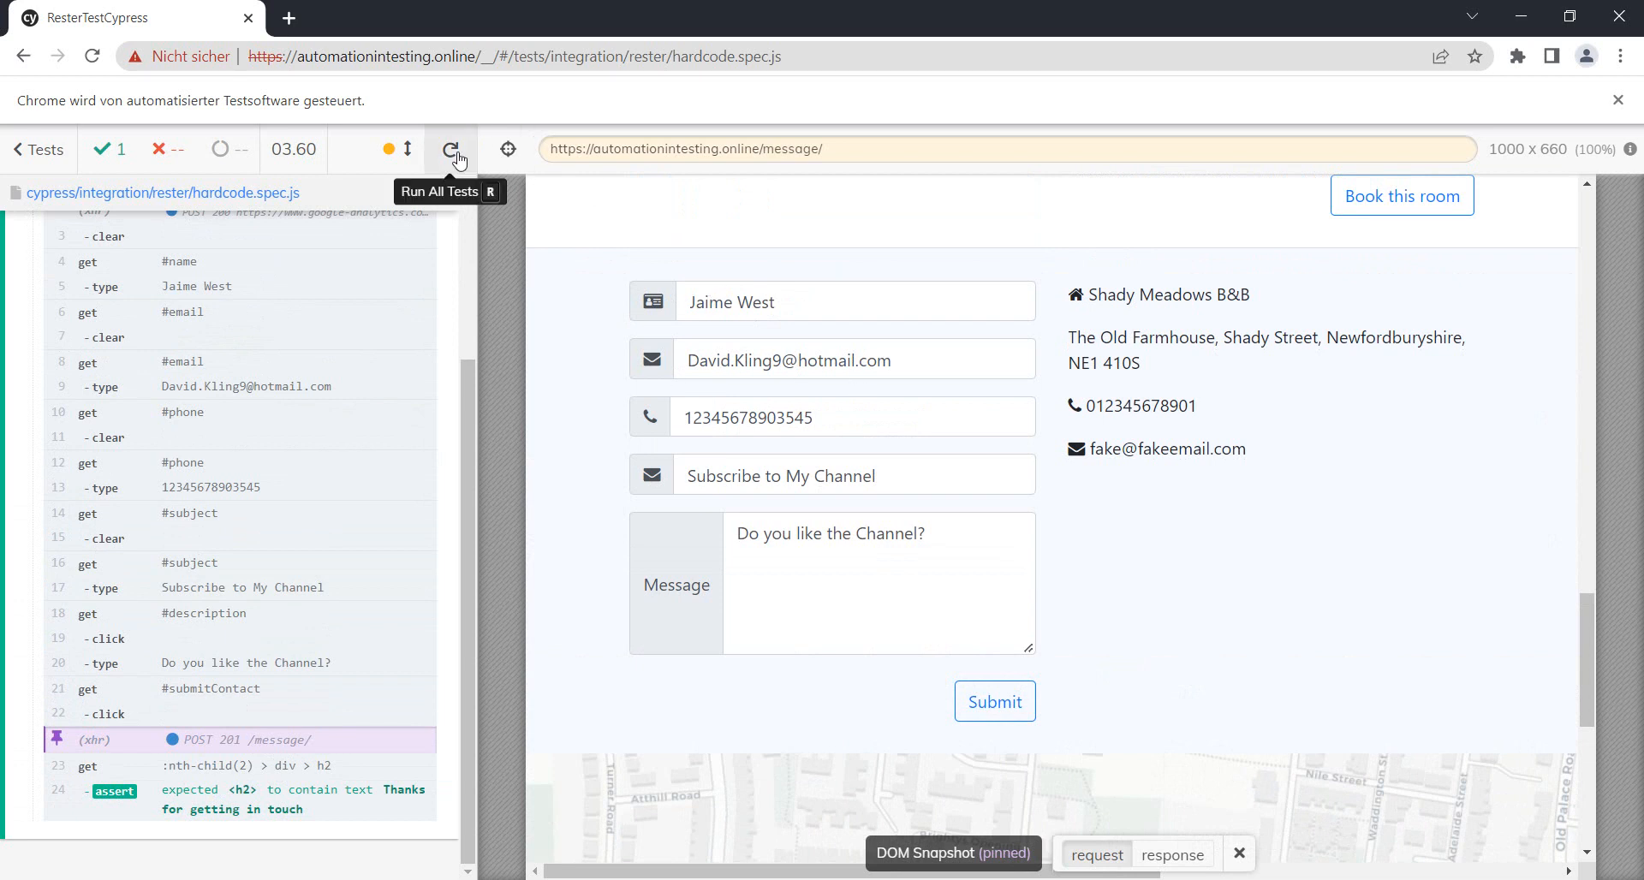
- Rerun all tests so the form fills with a freshly generated name and email
{"action": "left_click", "coordinate": [451, 149]}
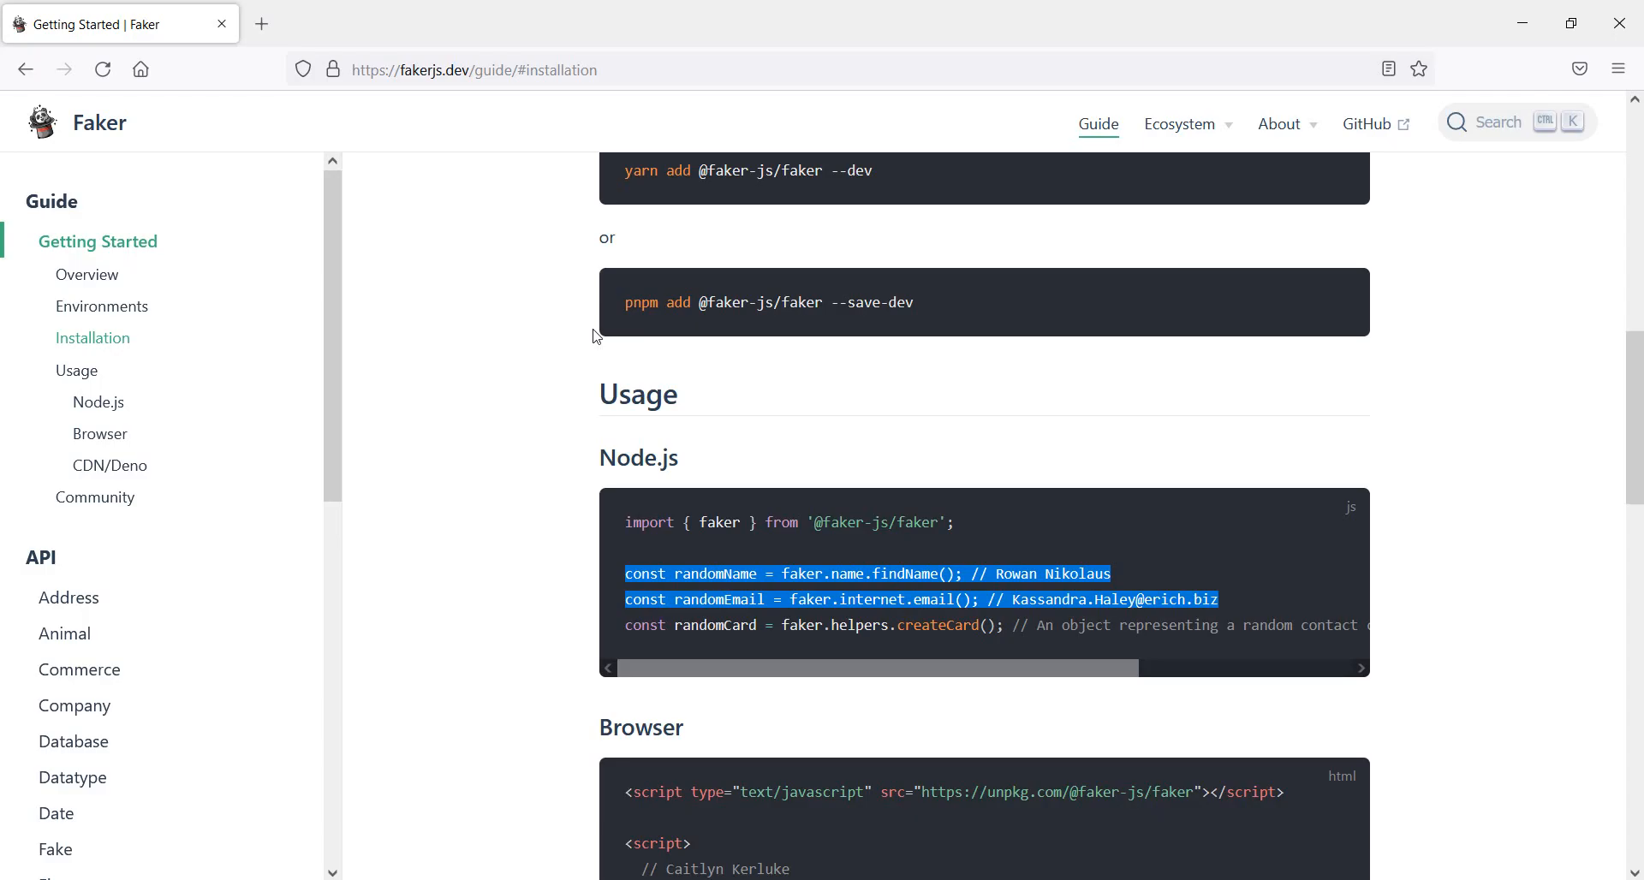
- Browse the API sidebar, search the docs for 'phone' and jump to the Phone Number reference
{"action": "scroll", "scroll_direction": "down", "scroll_amount": 3}
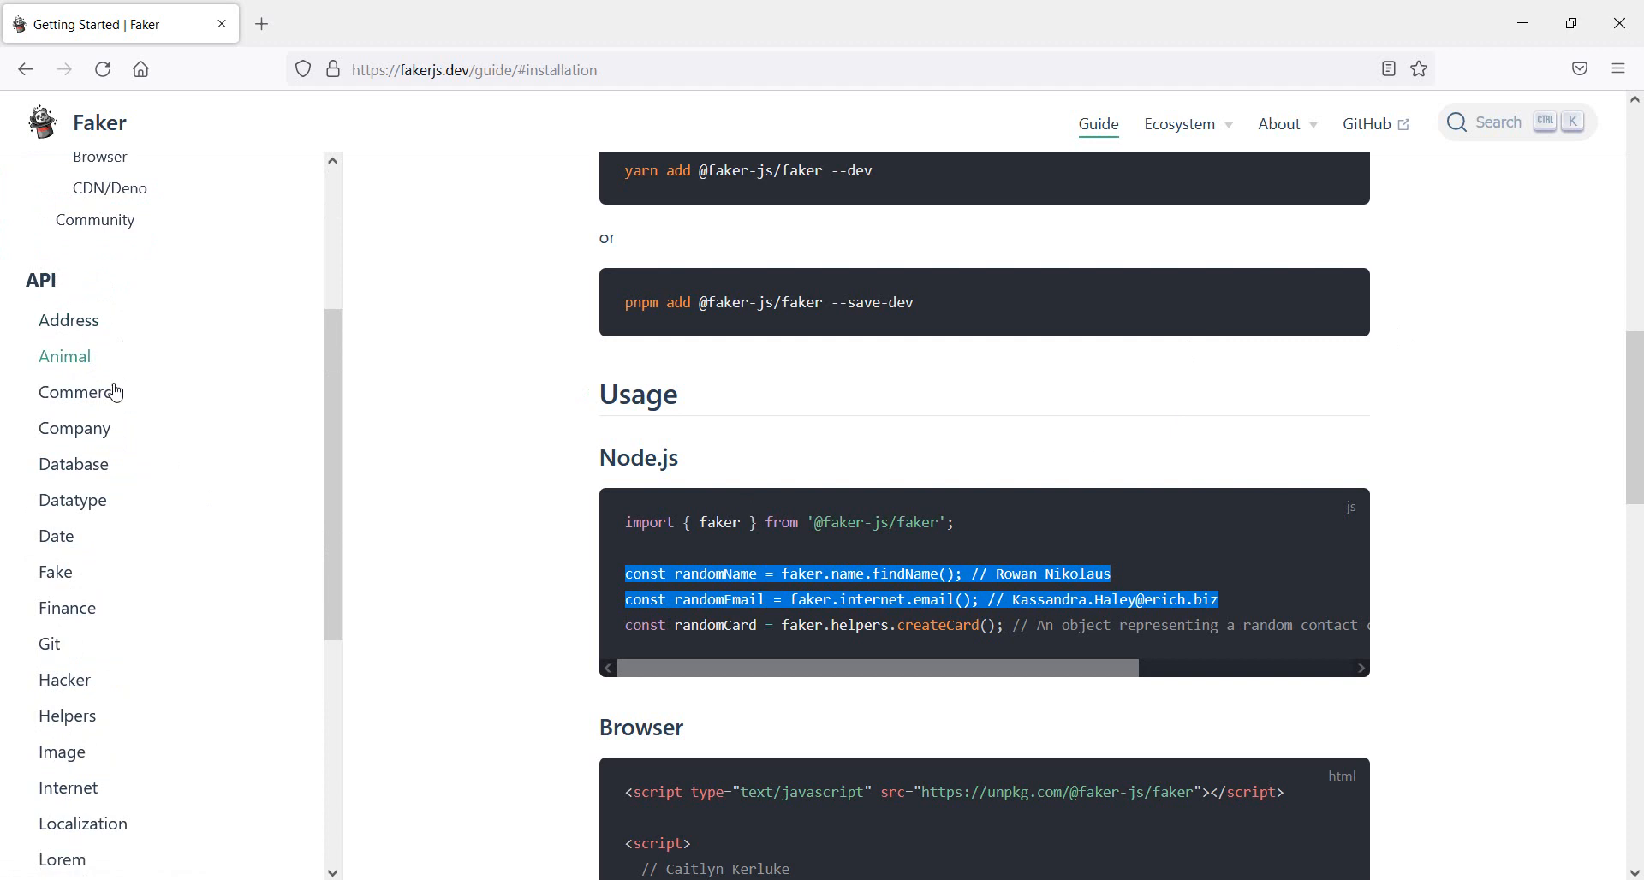
{"action": "mouse_move", "coordinate": [67, 608]}
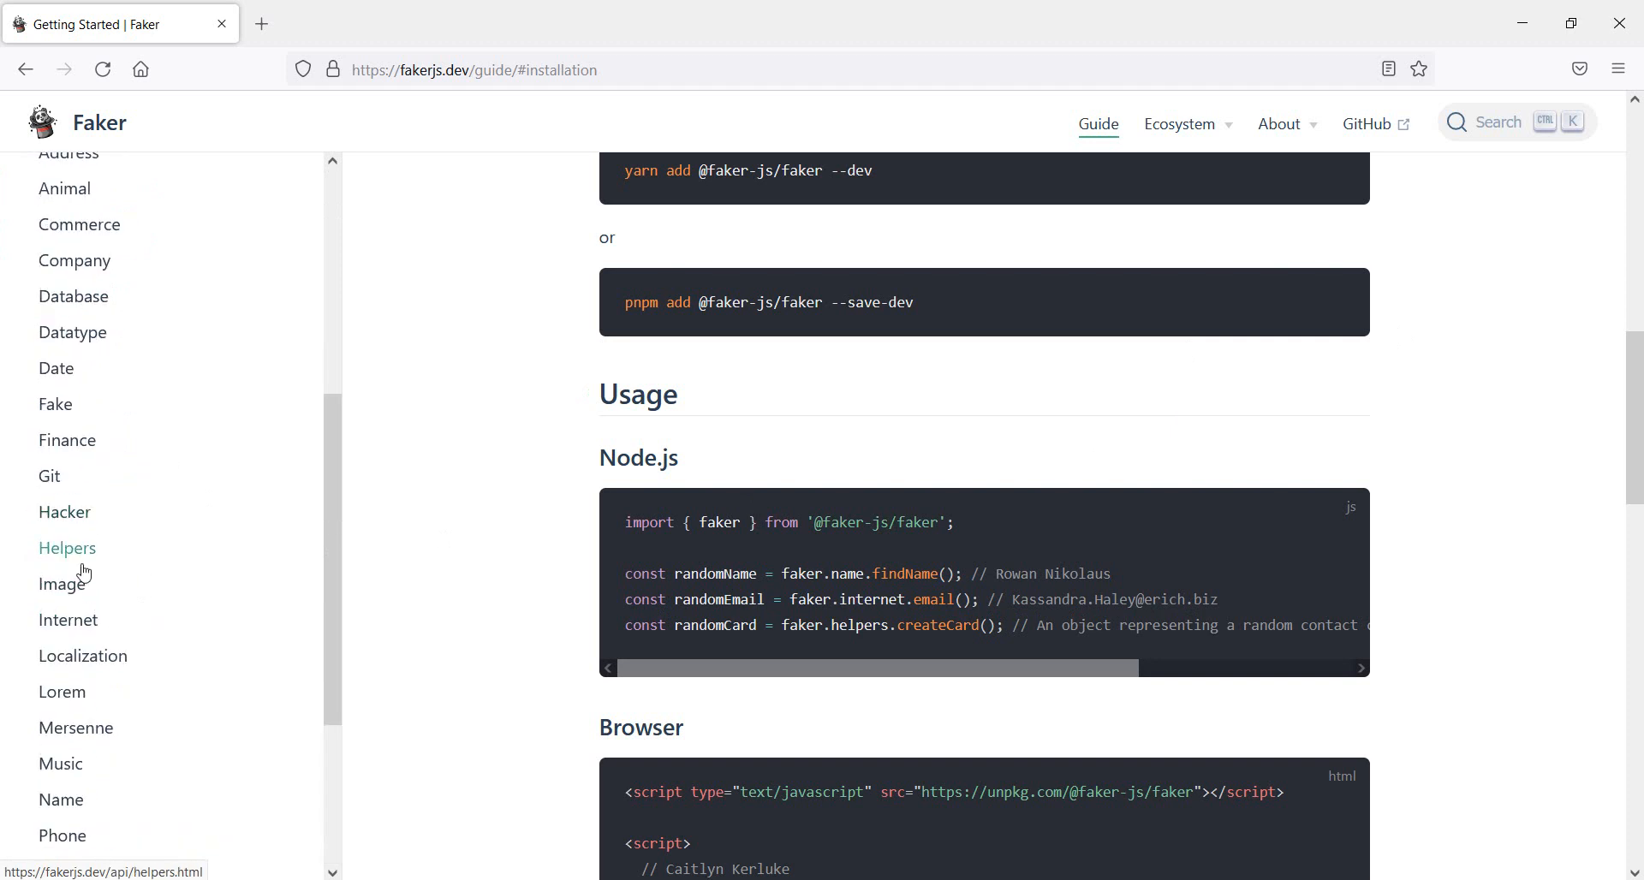
{"action": "left_click", "coordinate": [66, 546]}
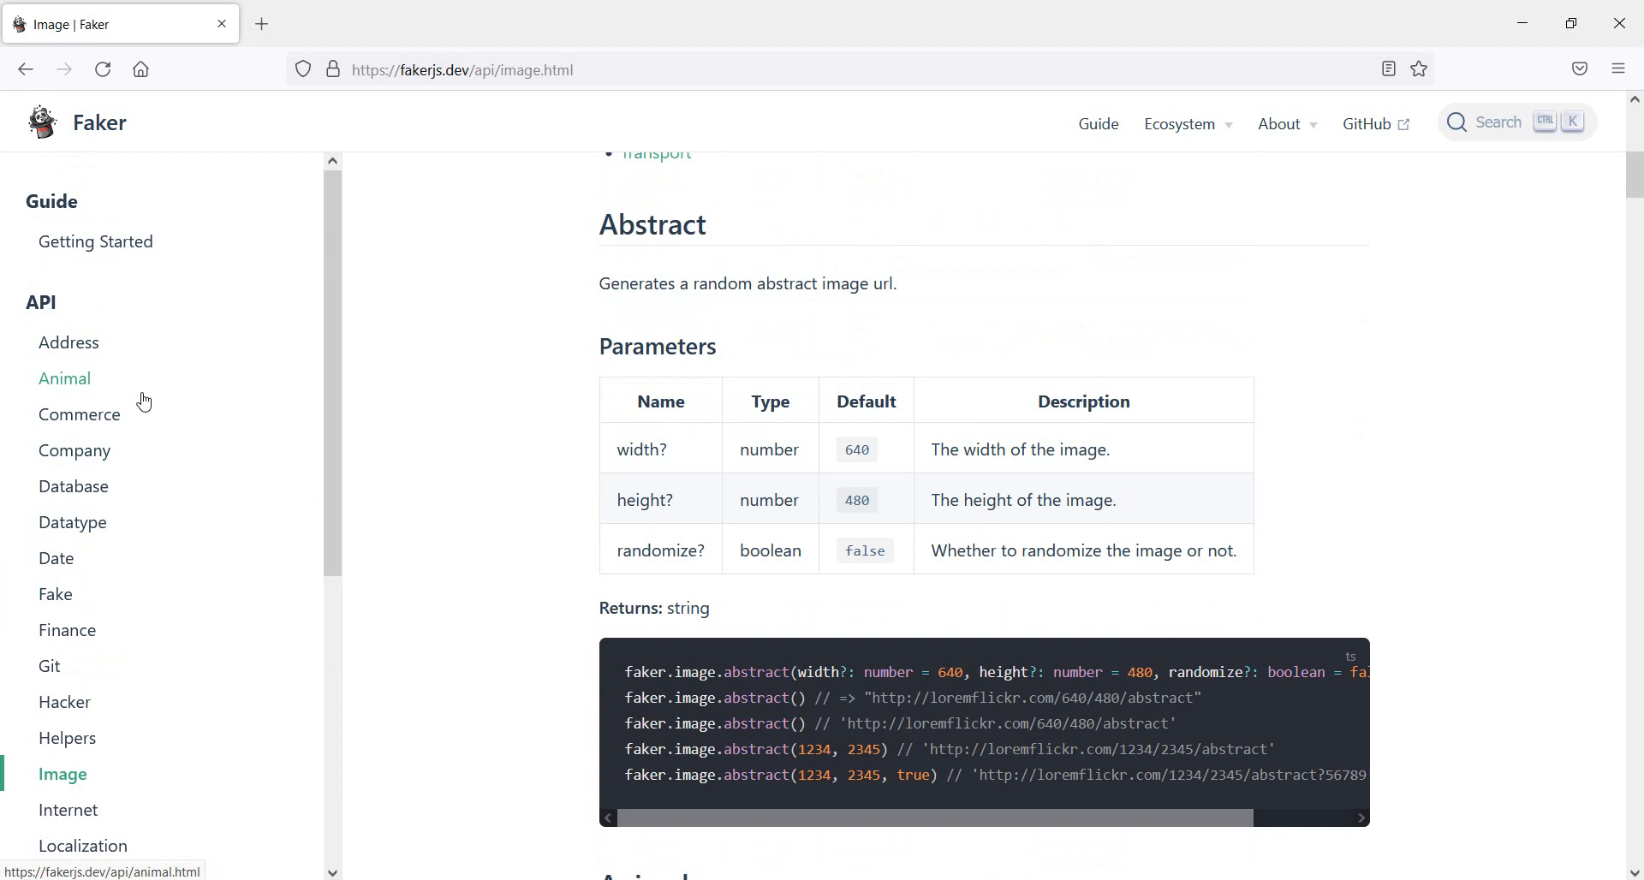
{"action": "left_click", "coordinate": [1511, 122]}
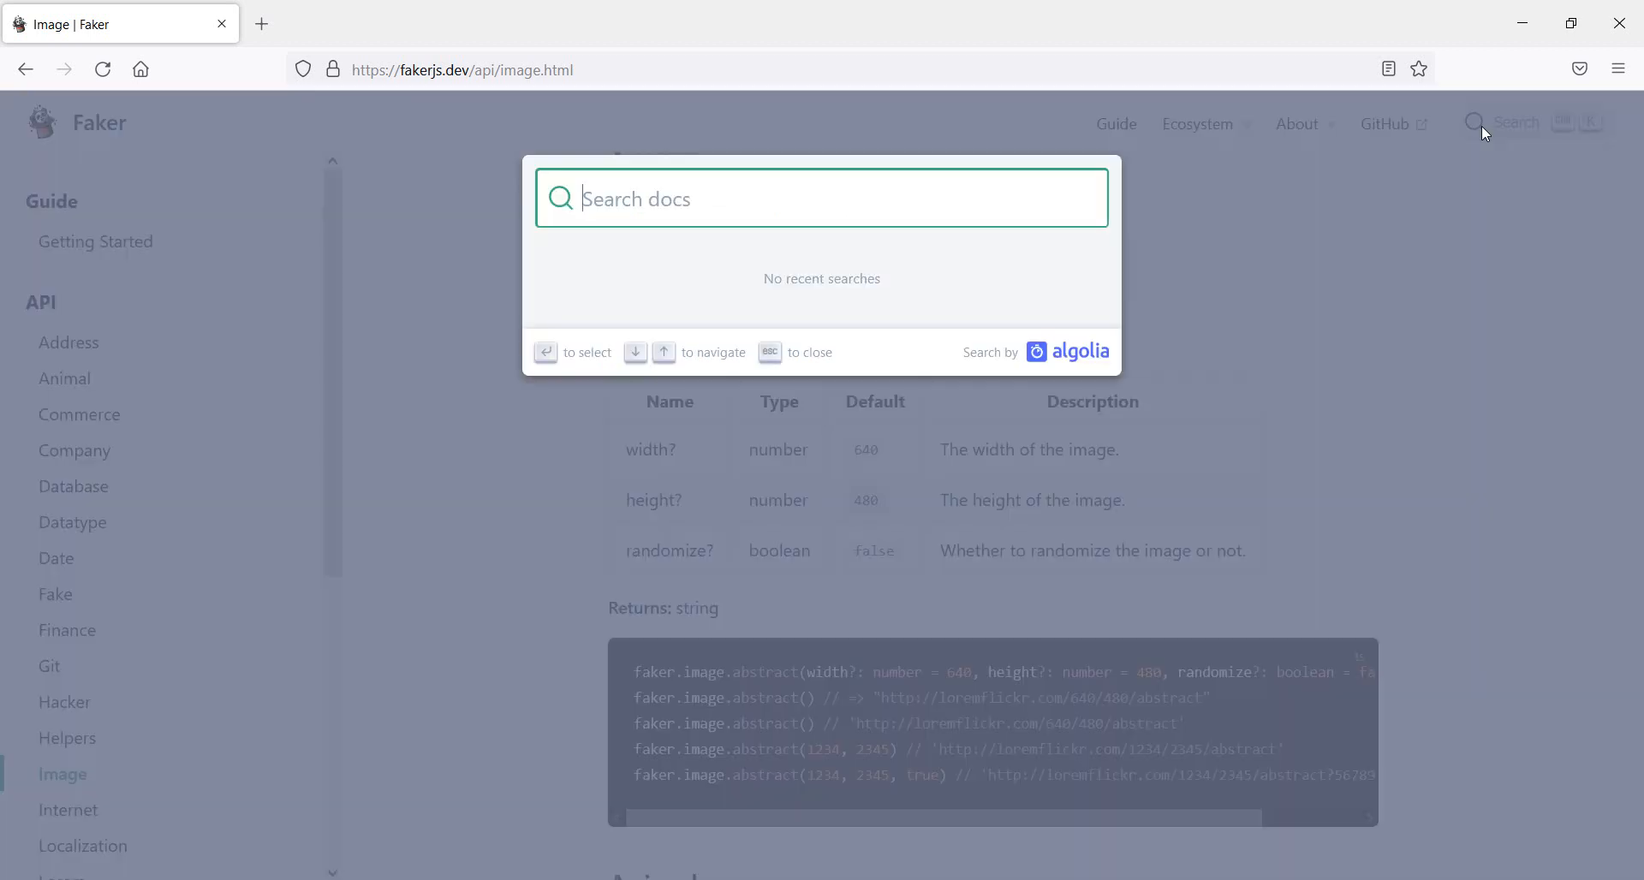
{"action": "type", "text": "phone"}
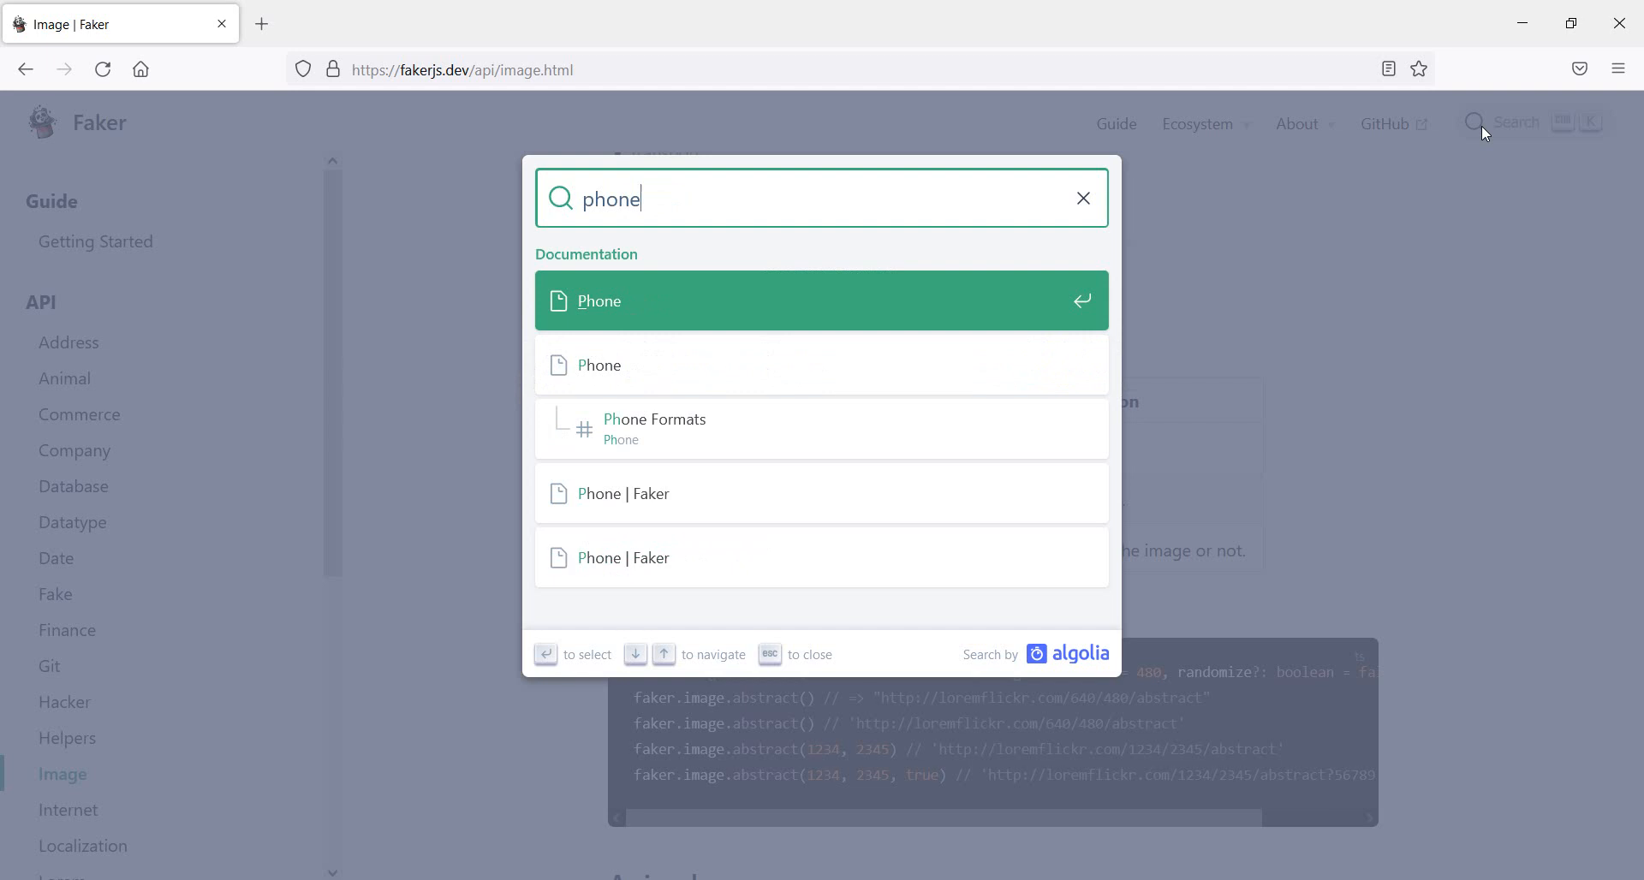
{"action": "mouse_move", "coordinate": [647, 293]}
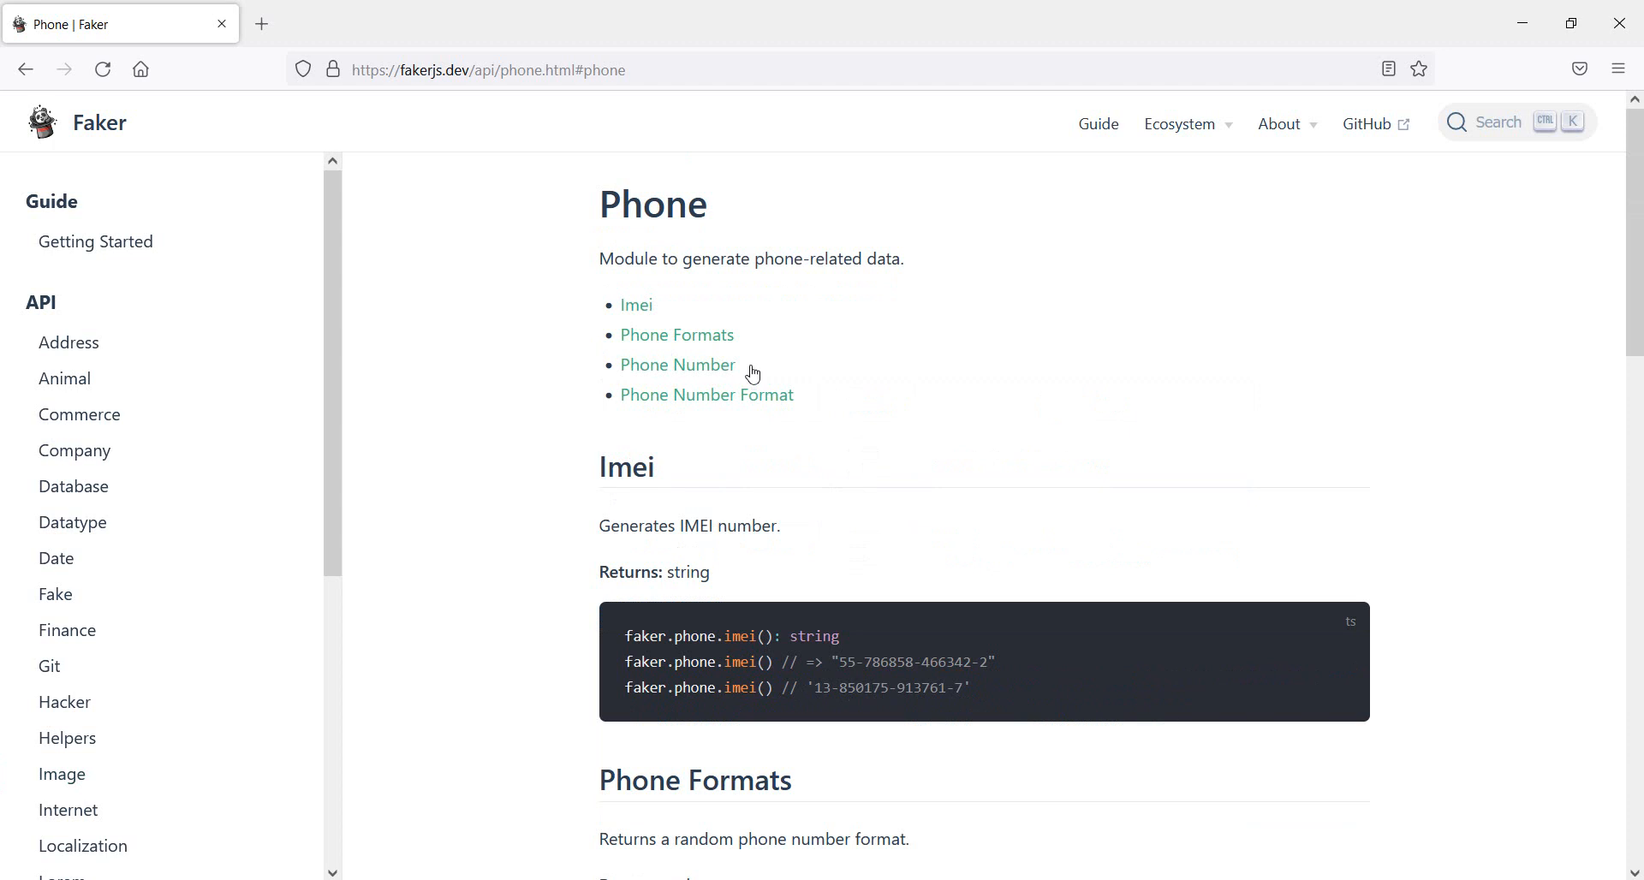
{"action": "left_click", "coordinate": [677, 365]}
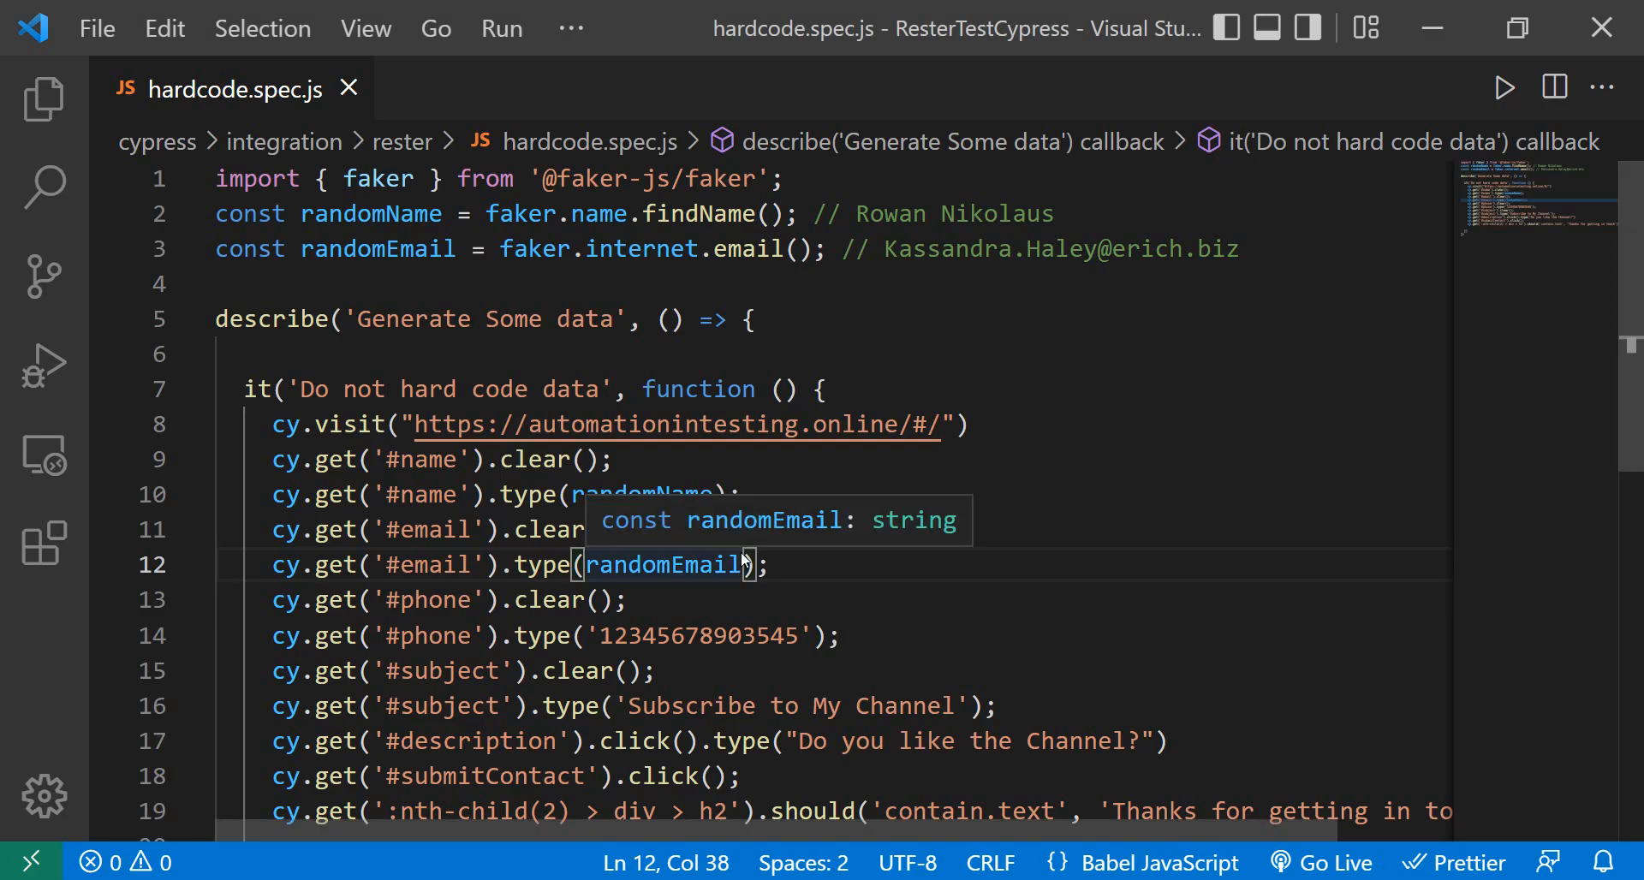
{"action": "mouse_move", "coordinate": [793, 628]}
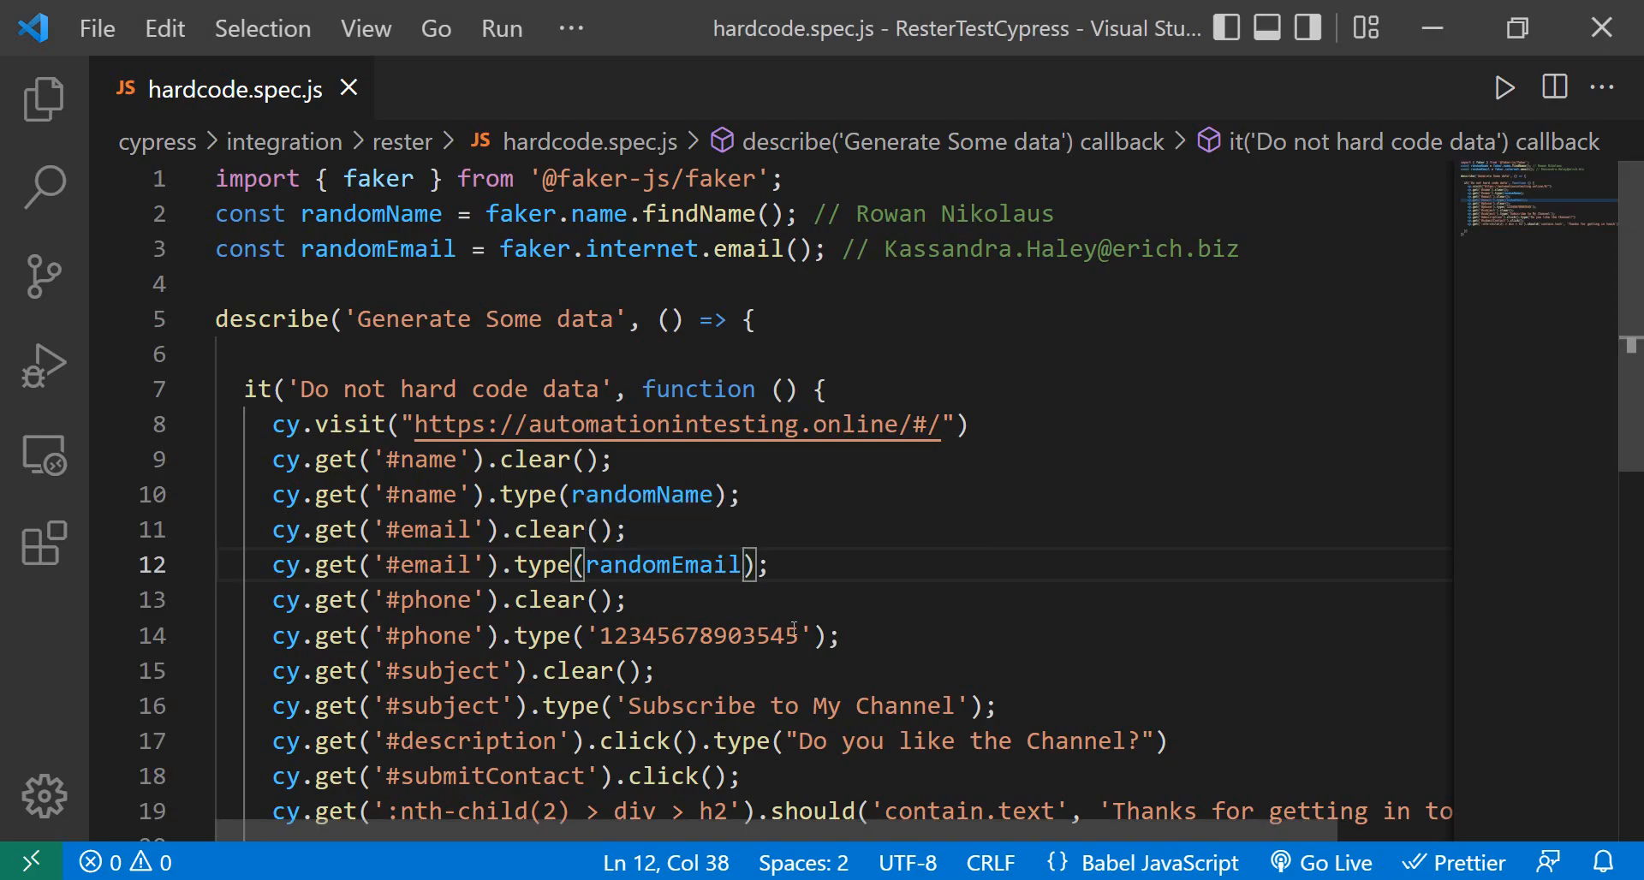
- Replace the hardcoded phone digits on line 14 with faker.phone.phoneNumber()
{"action": "double_click", "coordinate": [696, 636]}
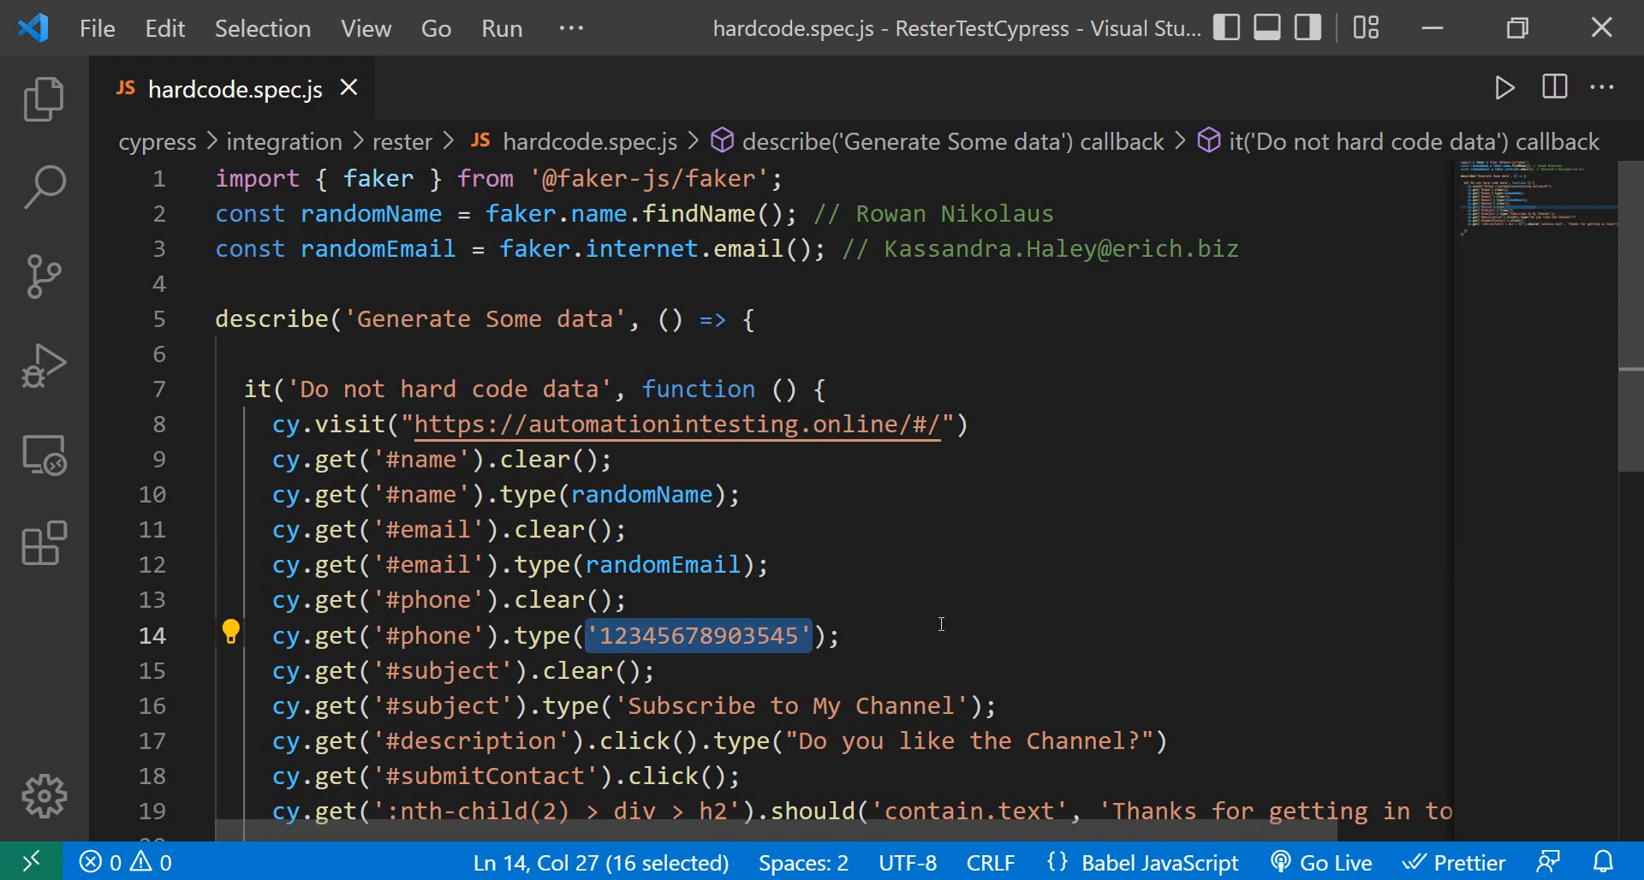
{"action": "type", "text": "faker.phone.phoneNumber()"}
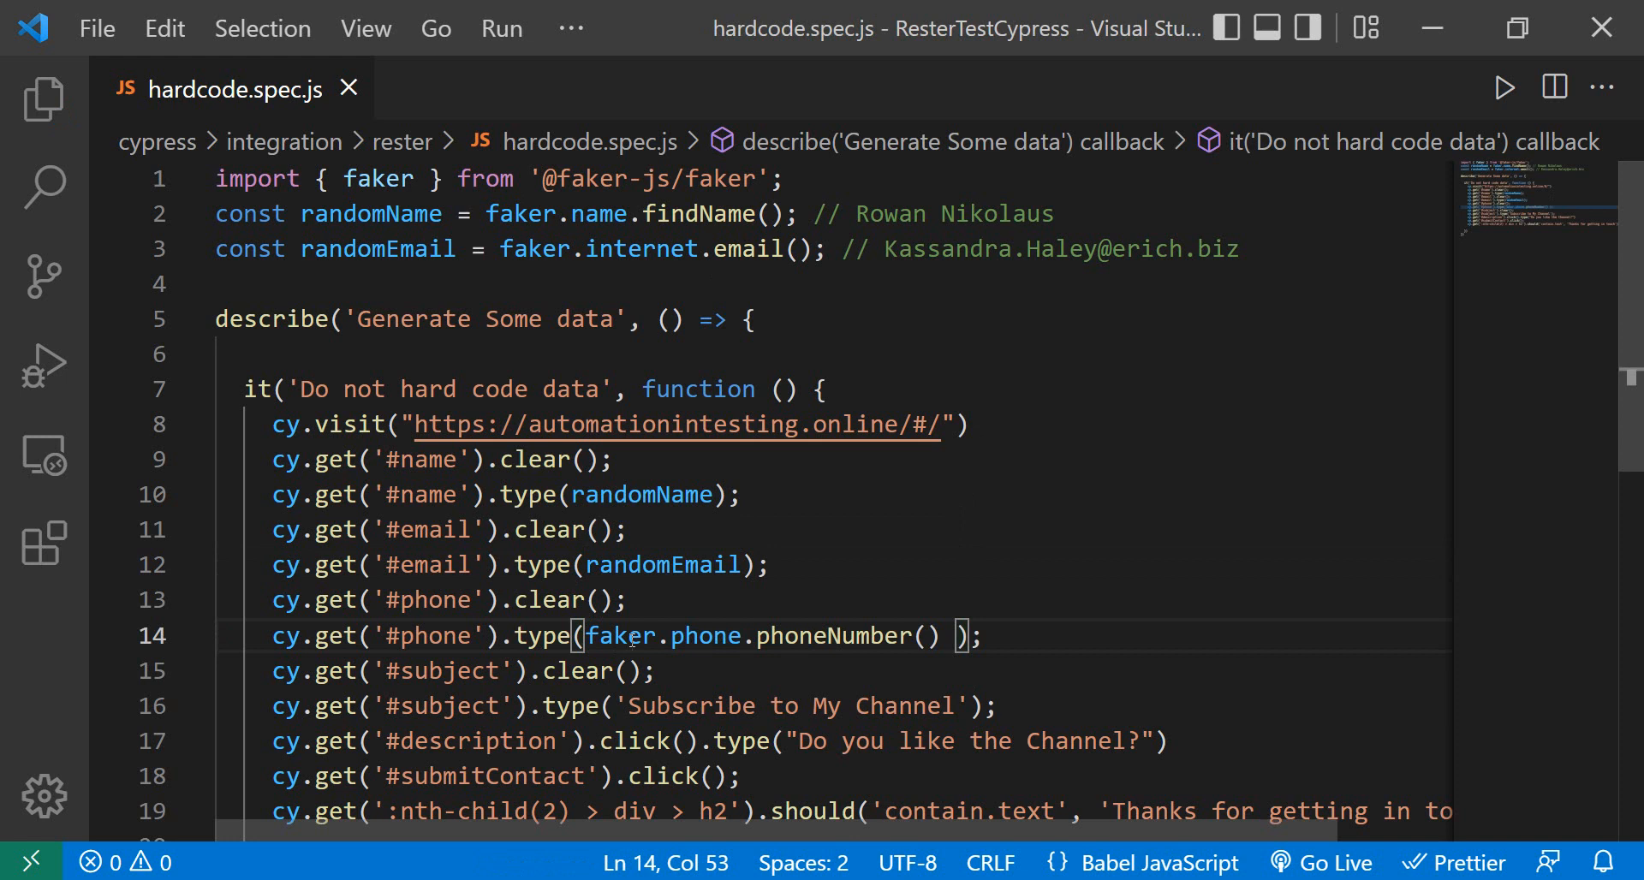
{"action": "mouse_move", "coordinate": [786, 787]}
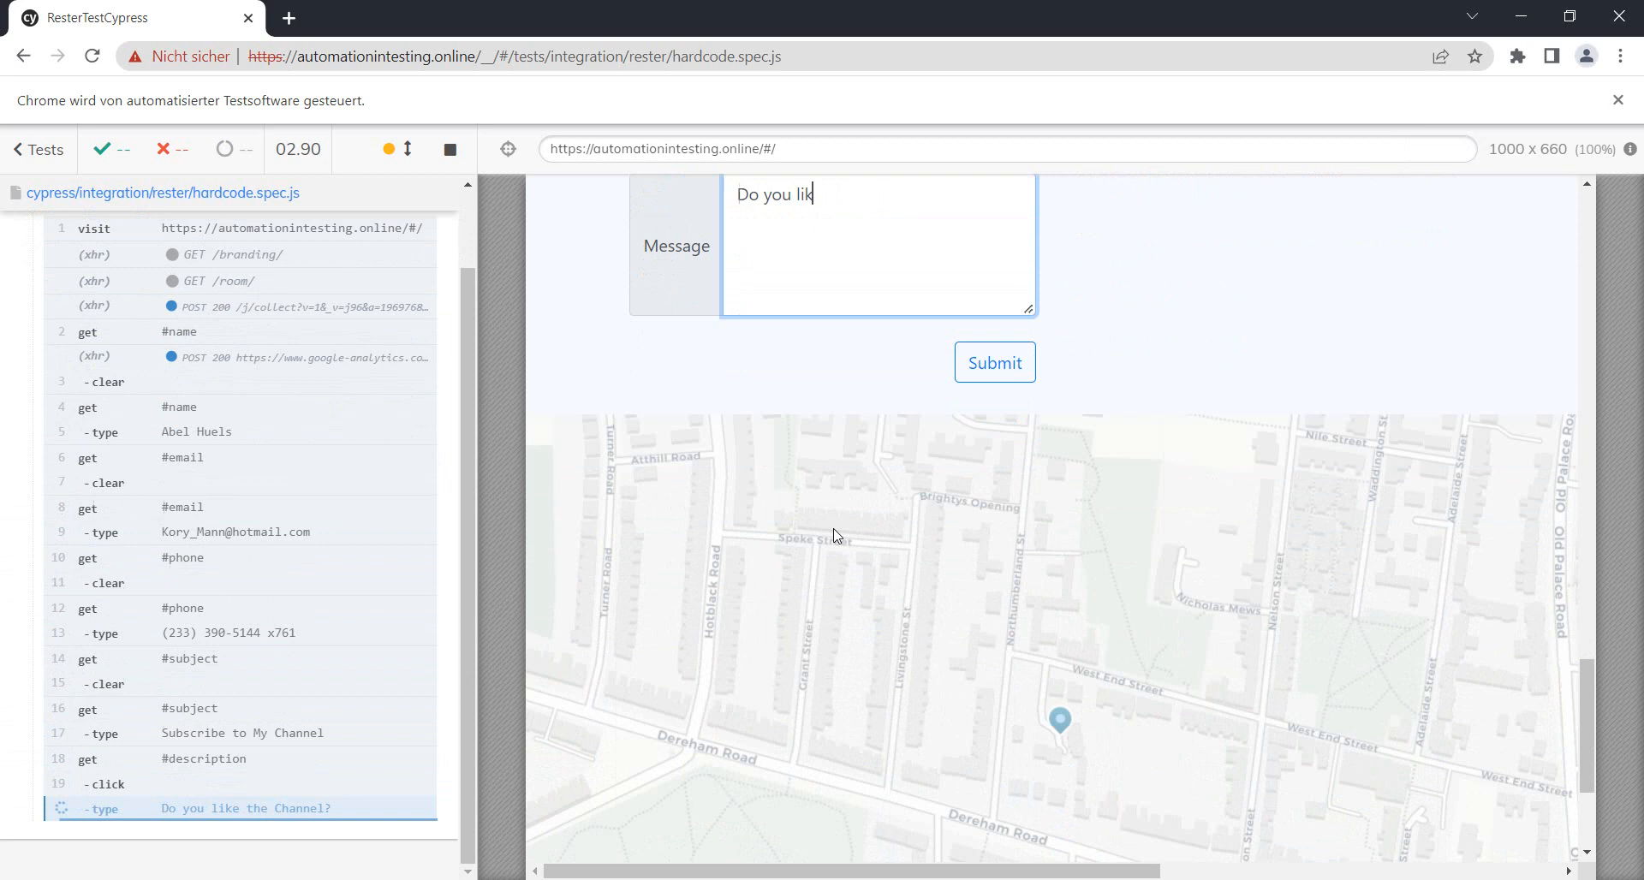
- Rerun hardcode.spec.js and check the generated name, email and phone with the passing assertion
{"action": "left_click", "coordinate": [991, 361]}
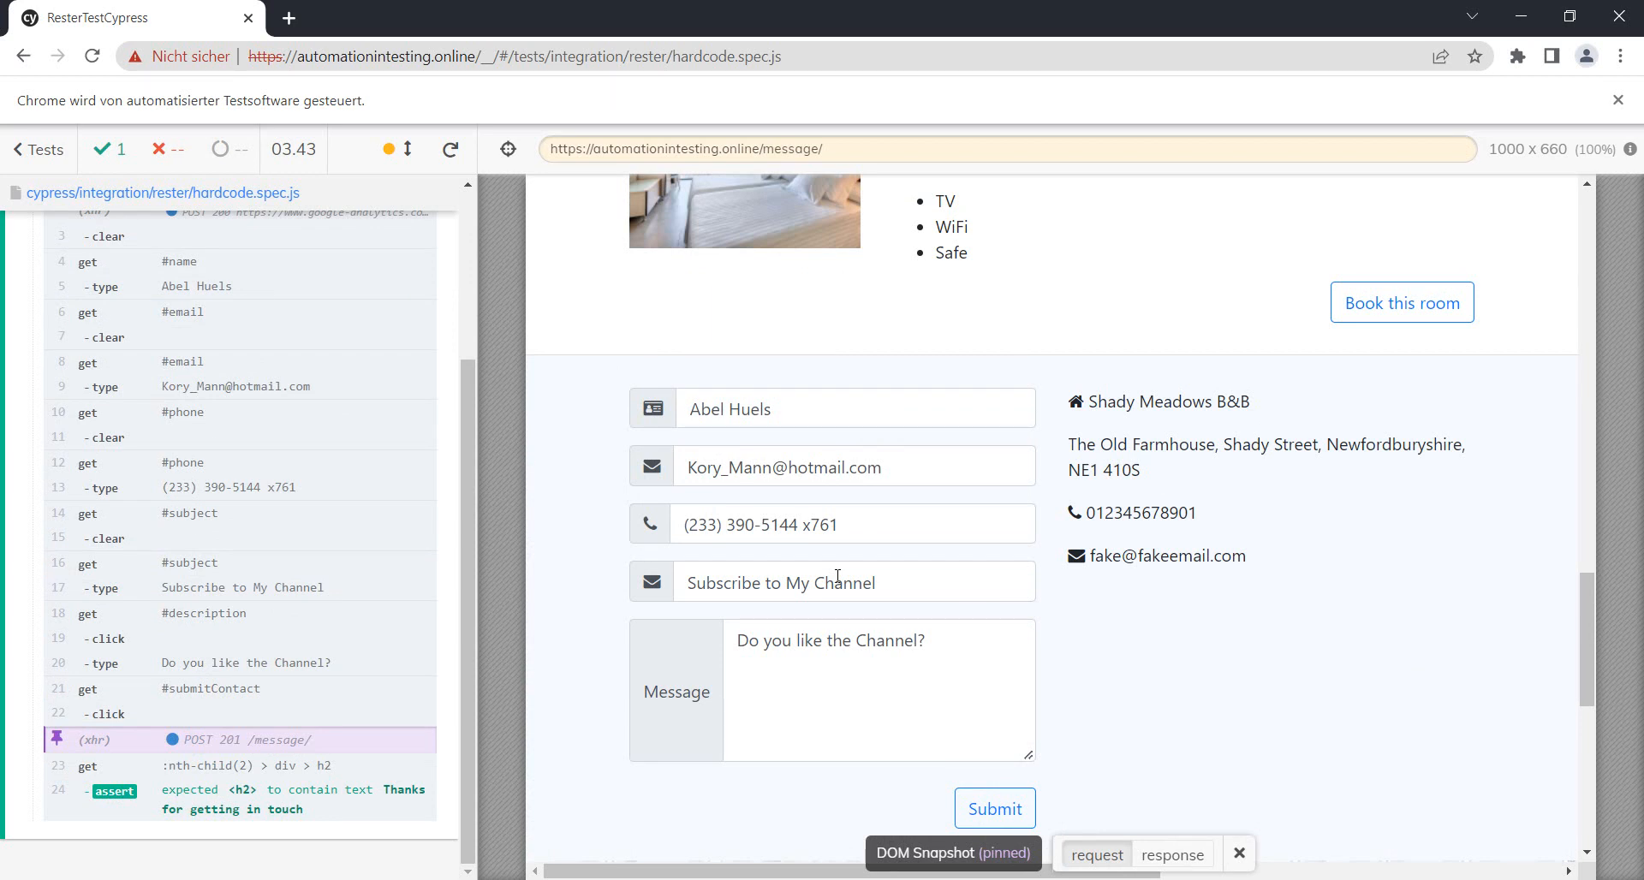
{"action": "mouse_move", "coordinate": [1392, 742]}
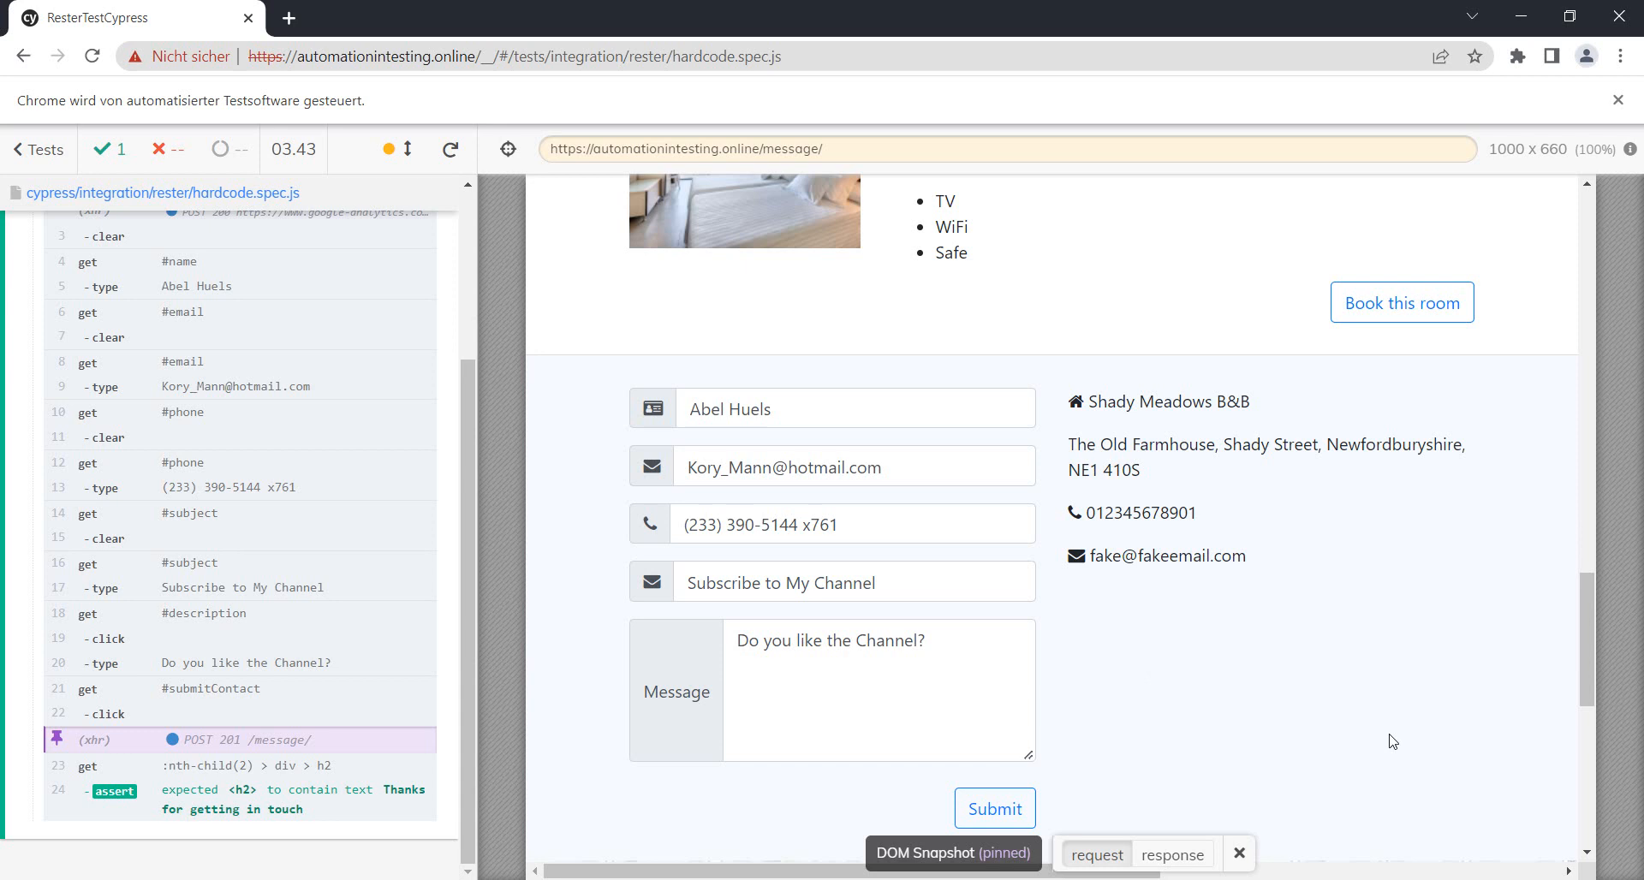